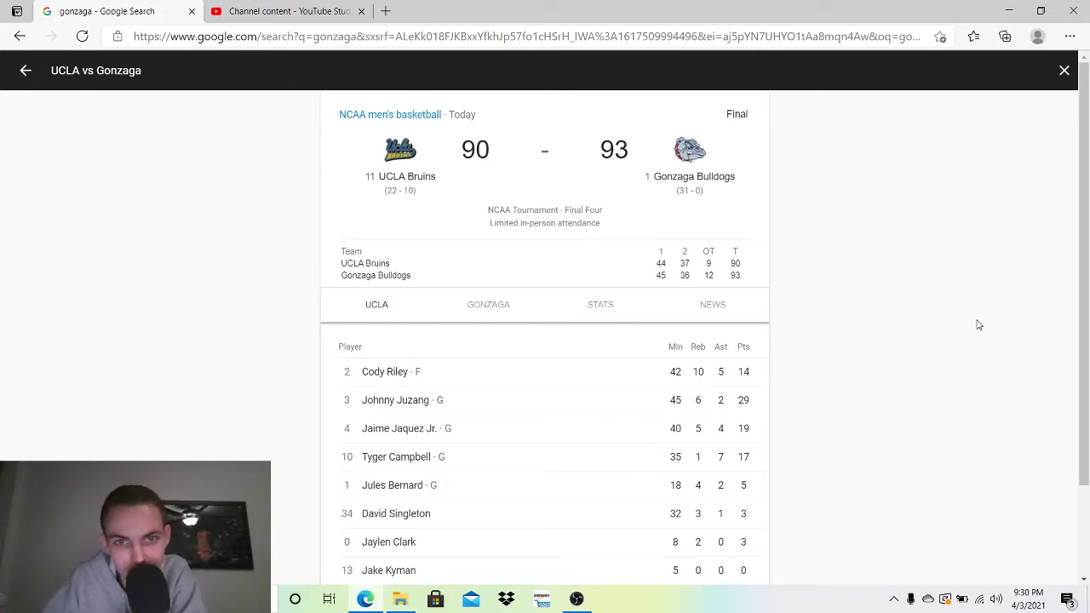
pyautogui.moveTo(619, 222)
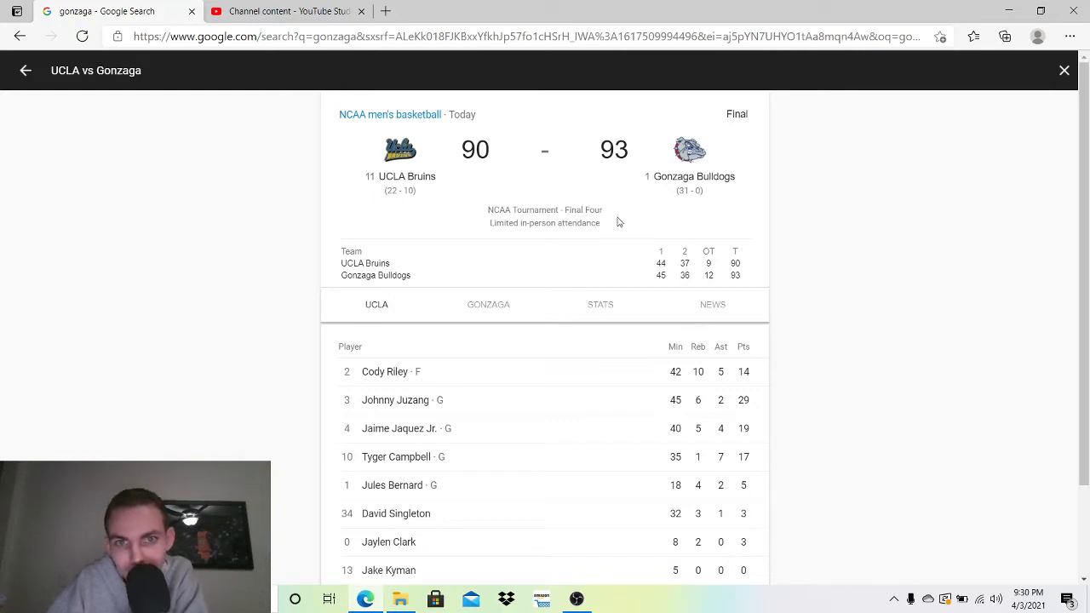
pyautogui.moveTo(559, 195)
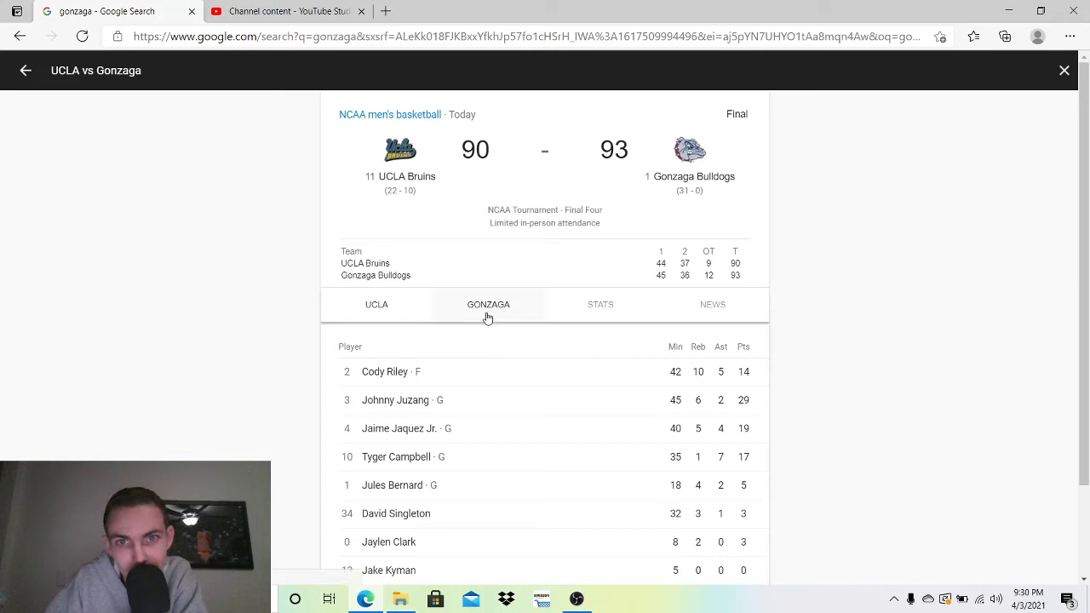
# - Show Gonzaga's player box score in the UCLA vs Gonzaga game card
pyautogui.click(488, 304)
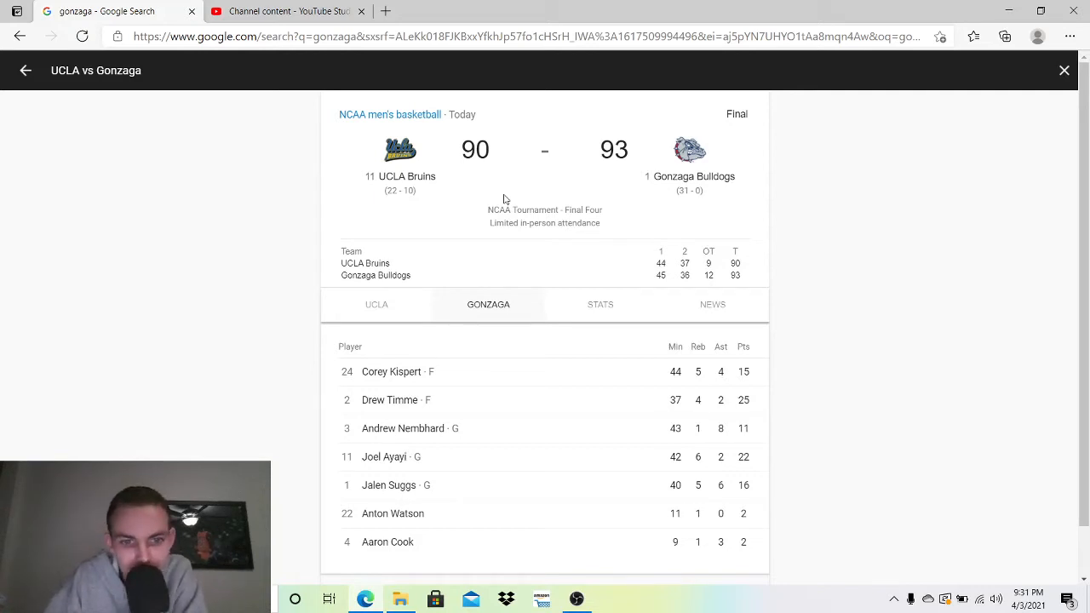
pyautogui.scroll(-3)
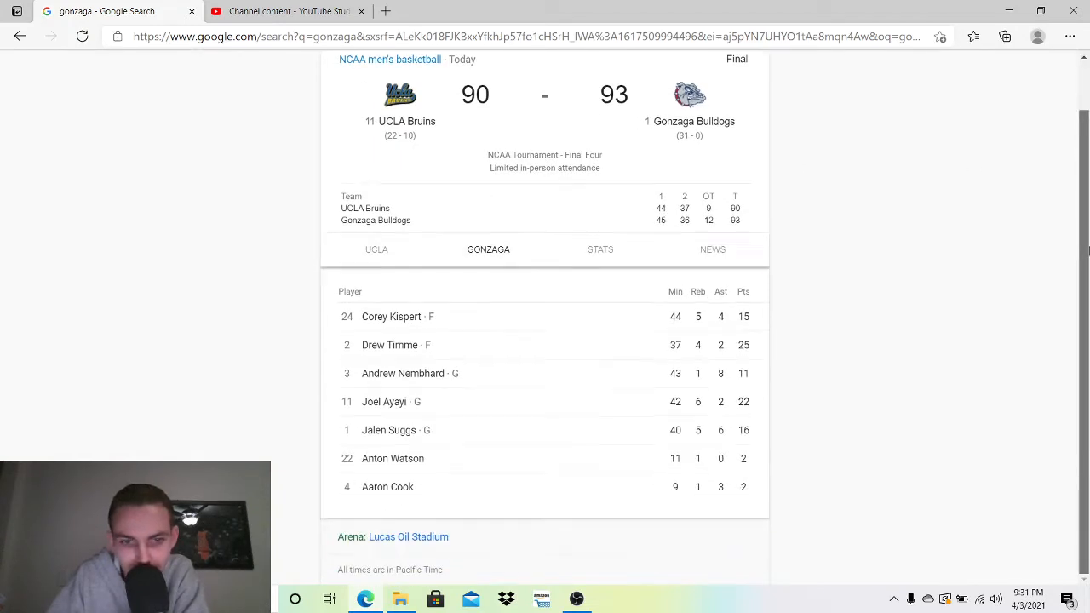
pyautogui.moveTo(415, 486)
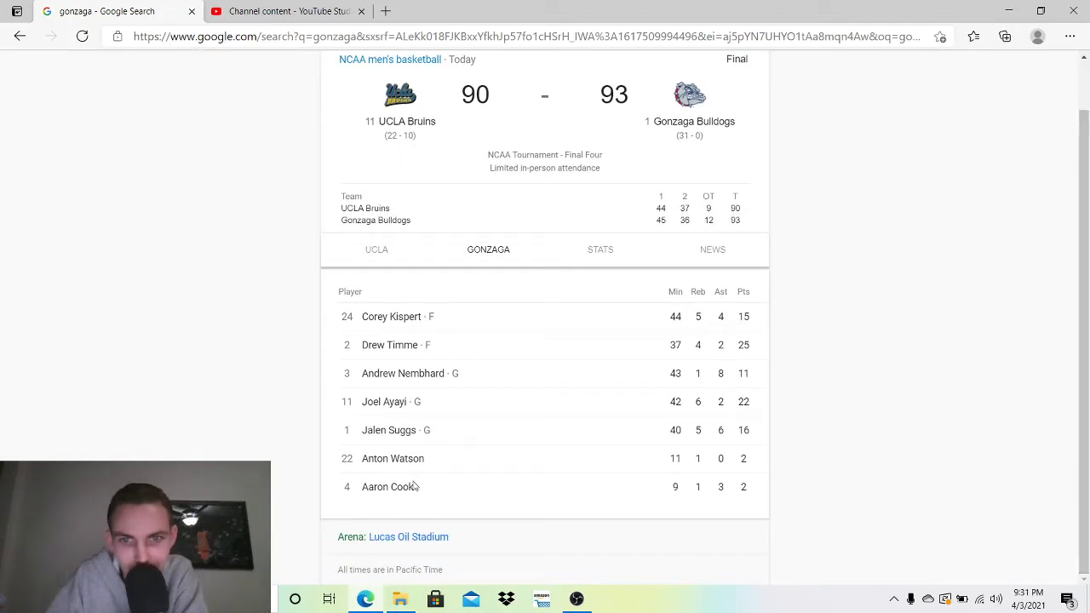
pyautogui.moveTo(507, 466)
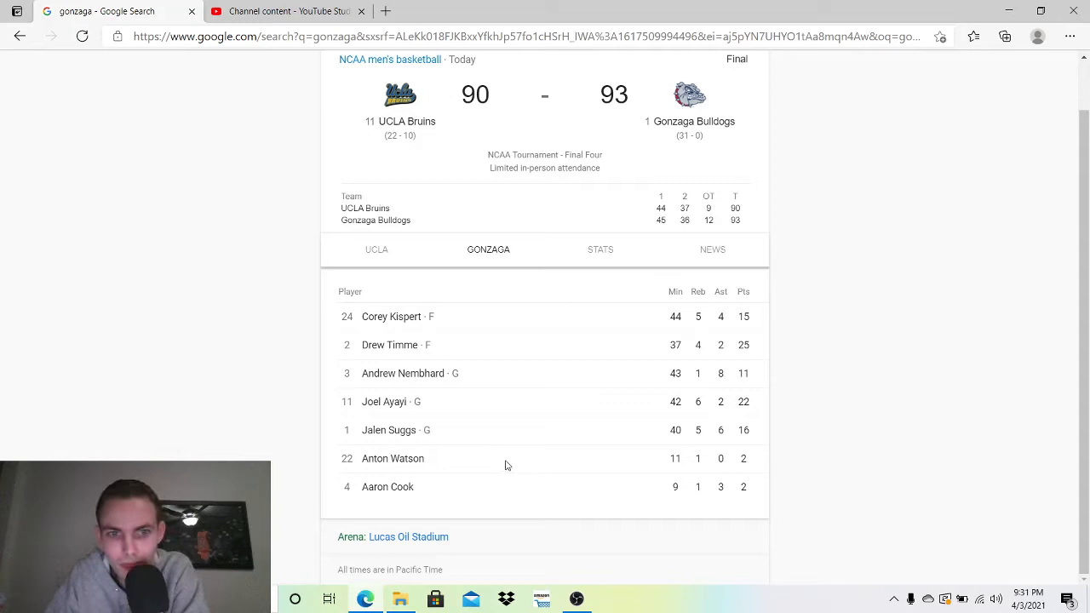
pyautogui.moveTo(464, 298)
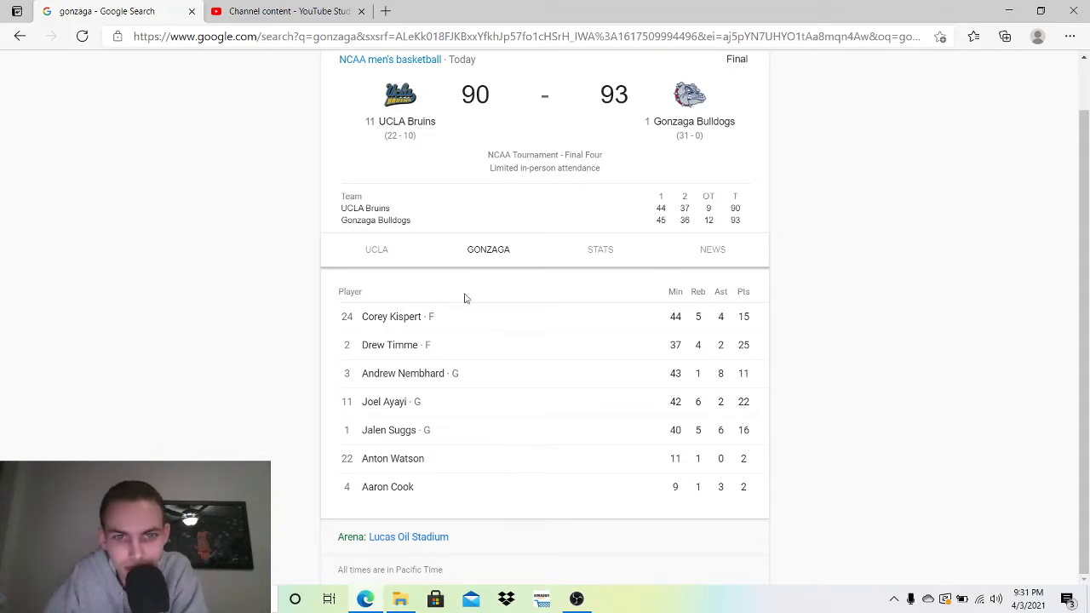
pyautogui.moveTo(498, 457)
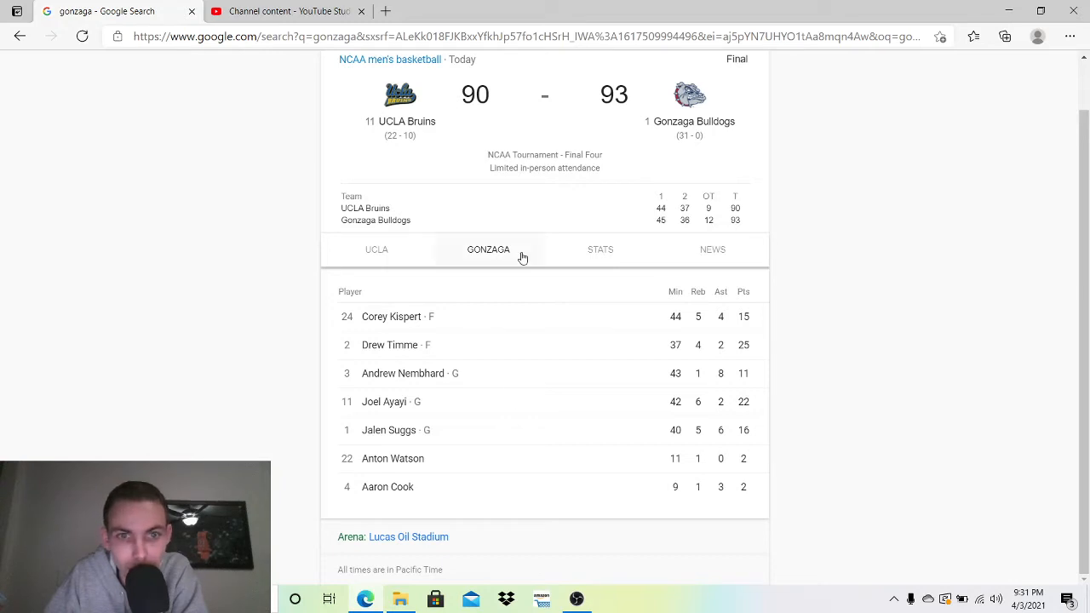
pyautogui.moveTo(477, 326)
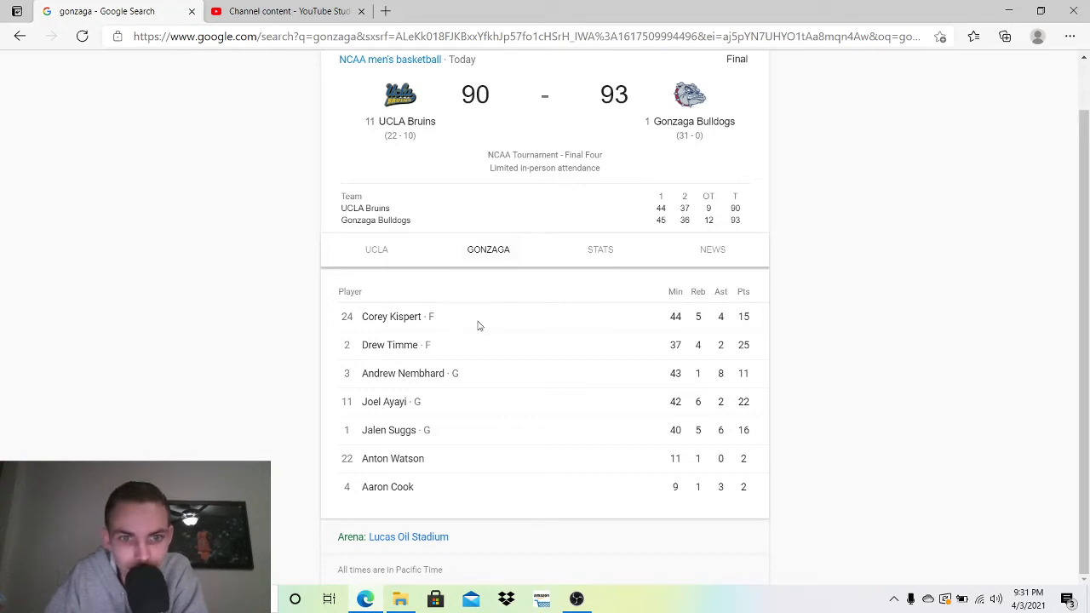
pyautogui.moveTo(739, 321)
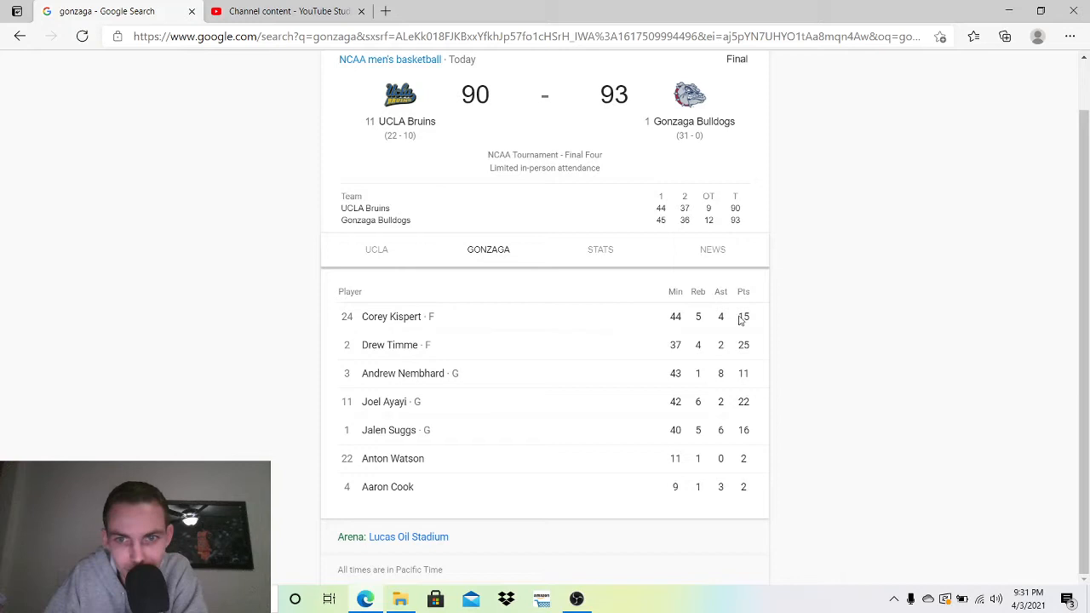
pyautogui.moveTo(708, 332)
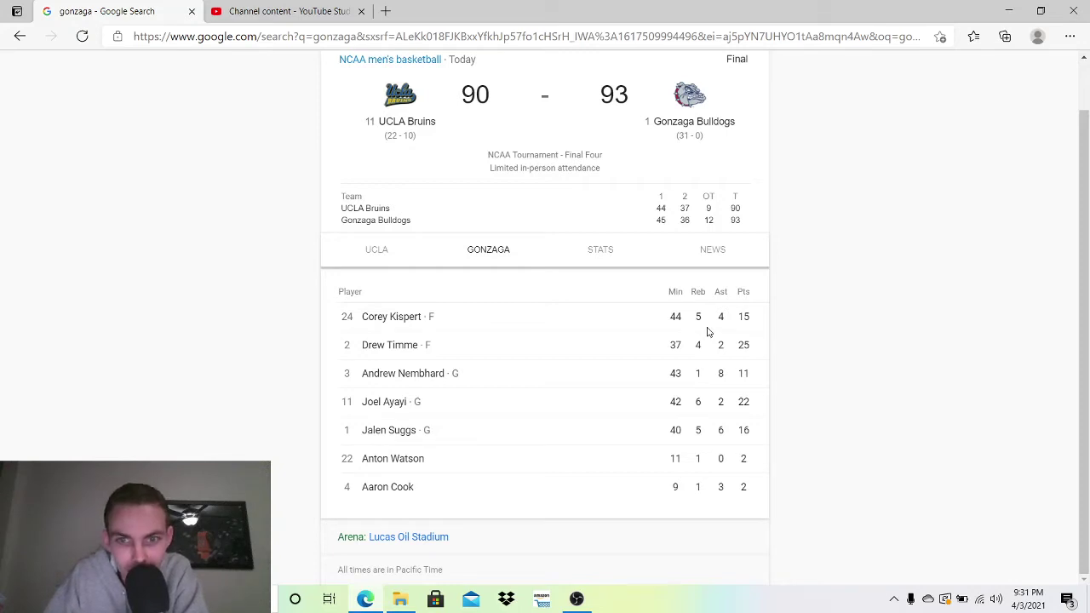
pyautogui.moveTo(639, 323)
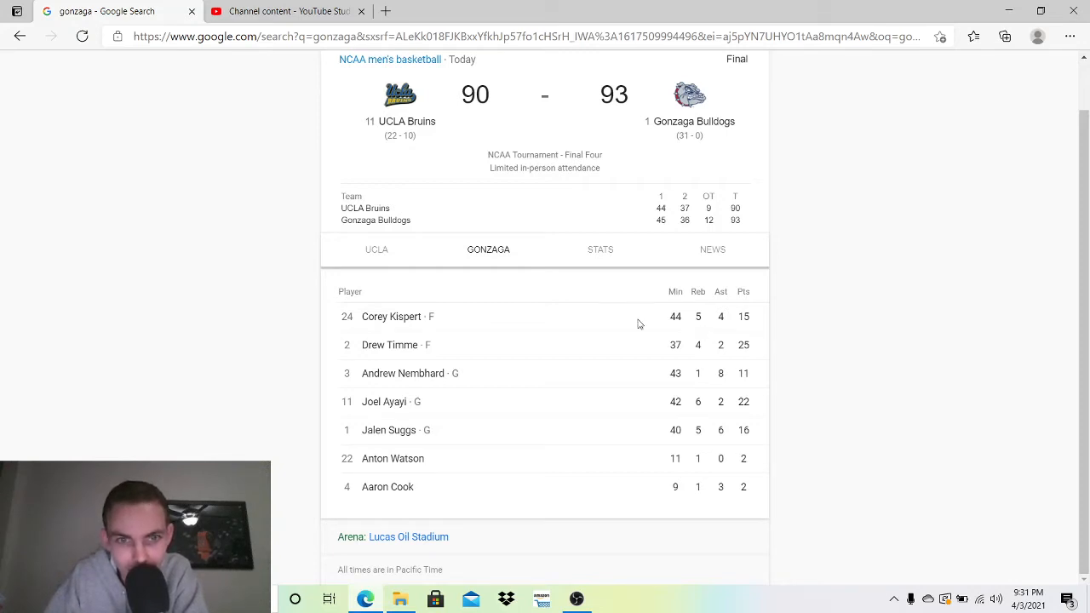
pyautogui.moveTo(703, 322)
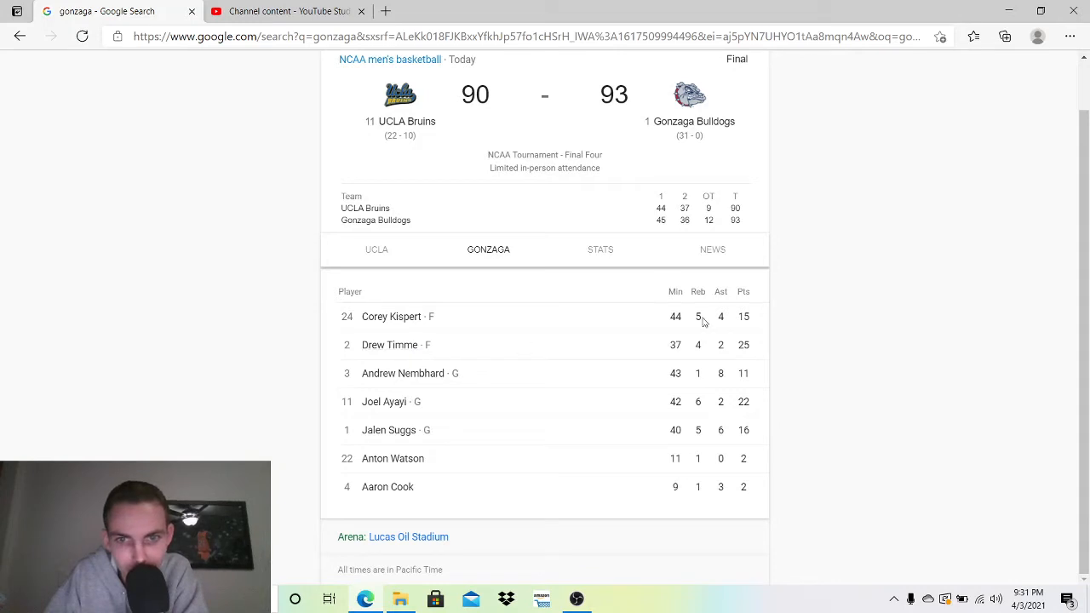
pyautogui.moveTo(714, 354)
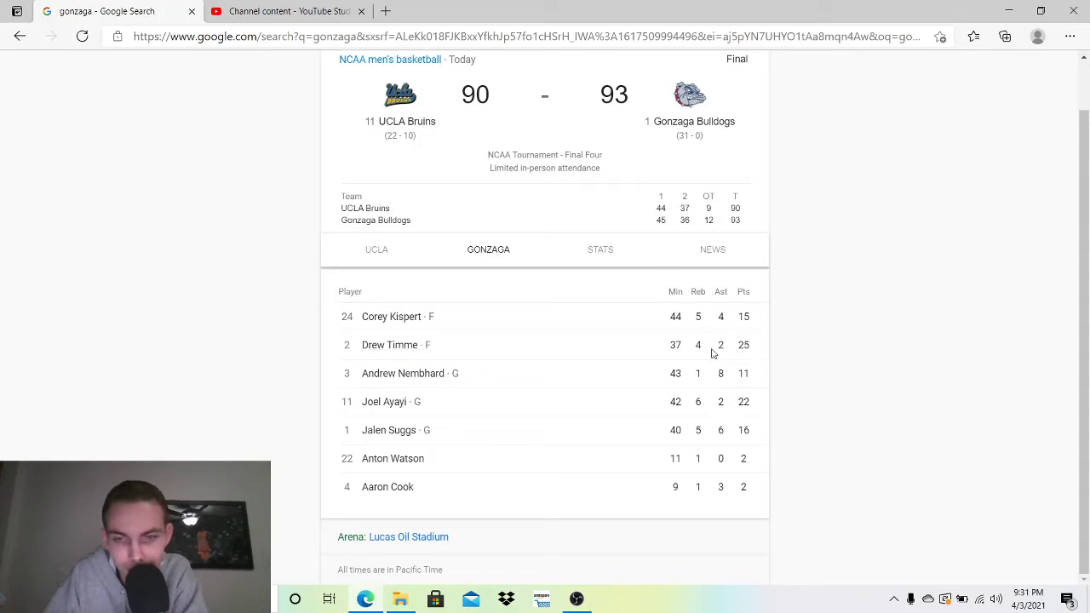
pyautogui.moveTo(530, 355)
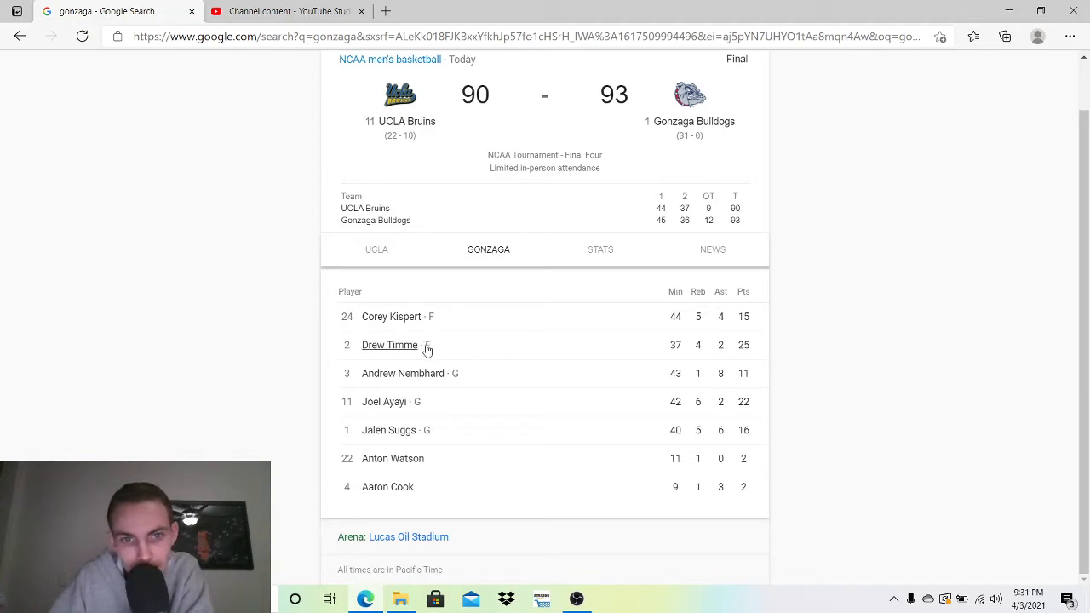
pyautogui.moveTo(491, 357)
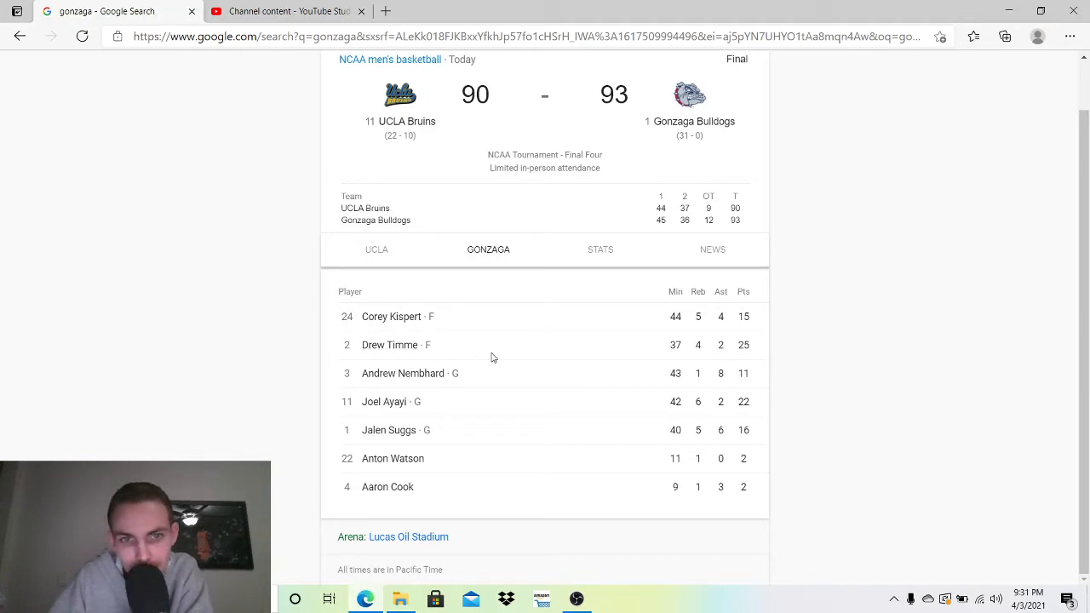
pyautogui.moveTo(433, 367)
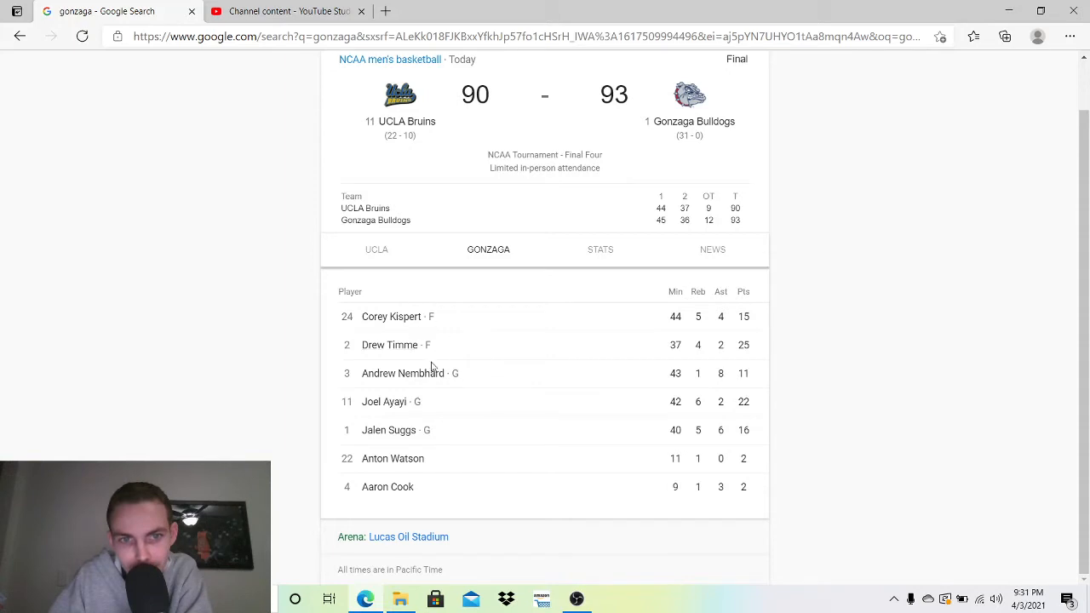
pyautogui.moveTo(741, 317)
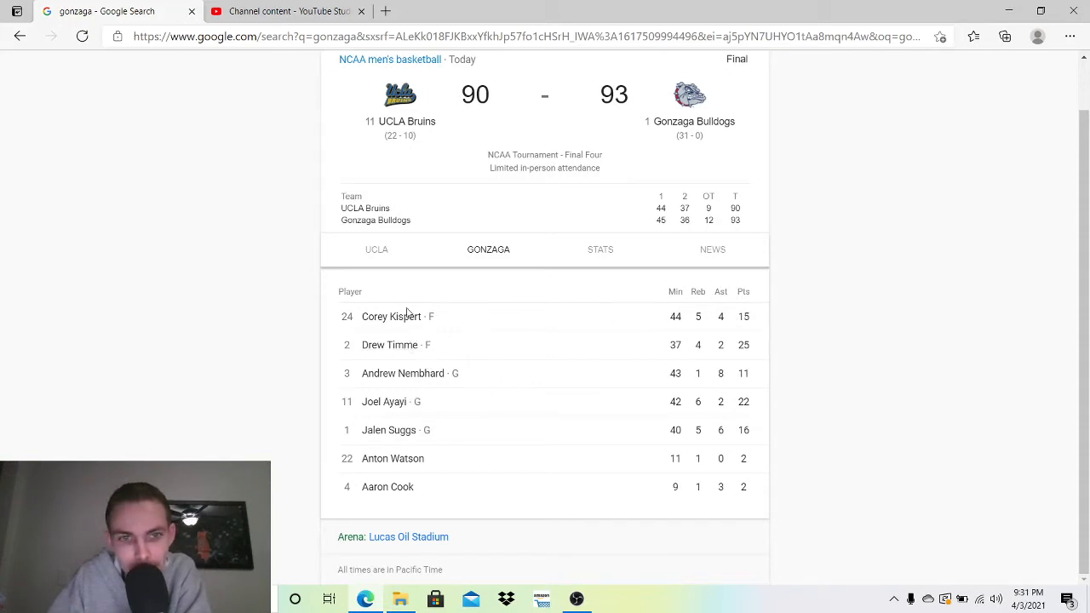
pyautogui.moveTo(389, 431)
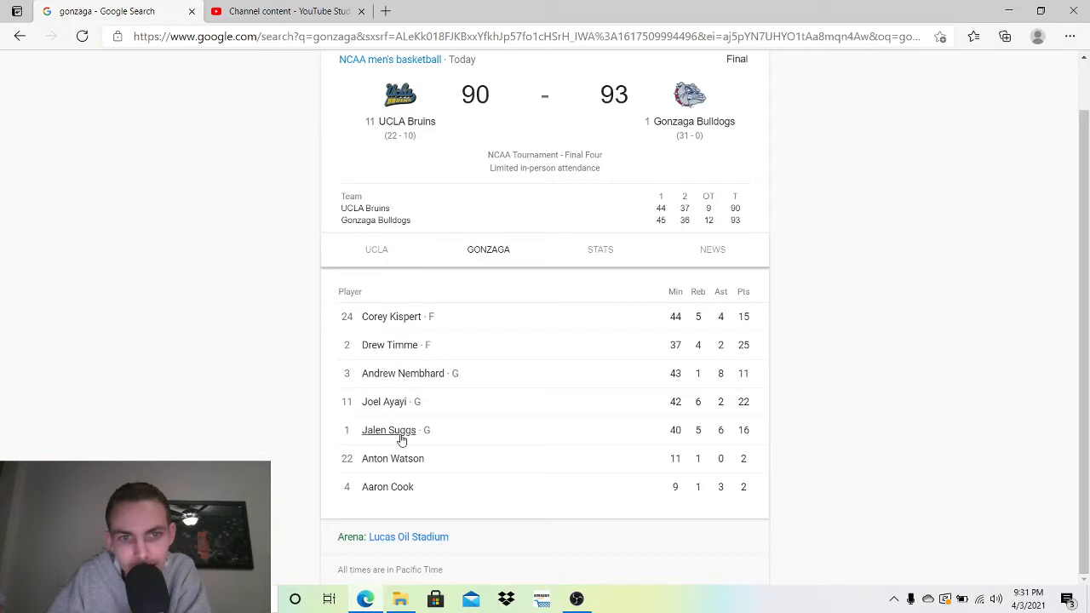
pyautogui.moveTo(418, 389)
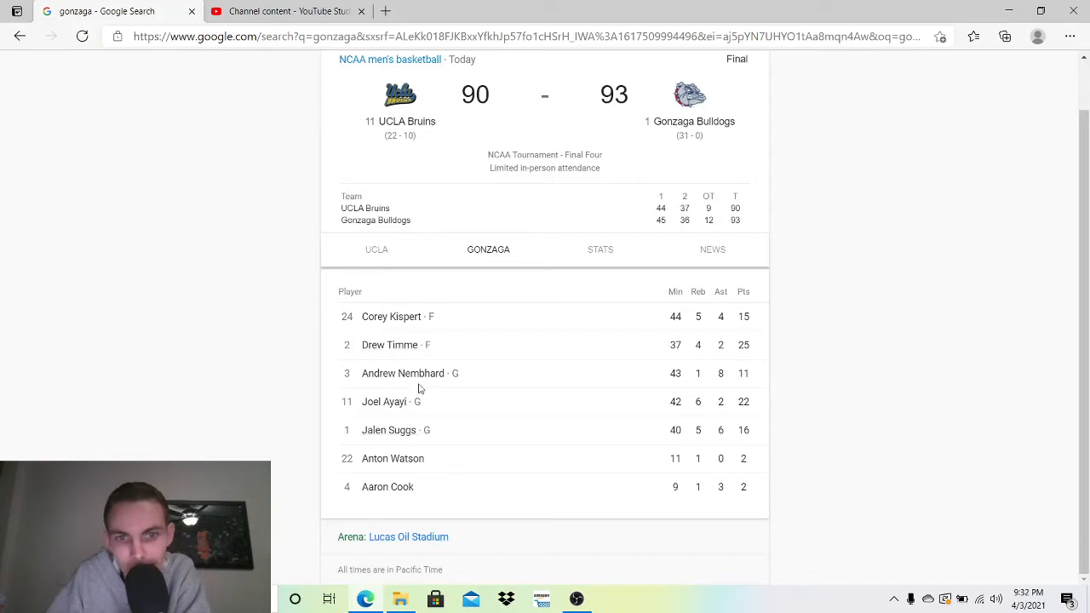
pyautogui.moveTo(389, 345)
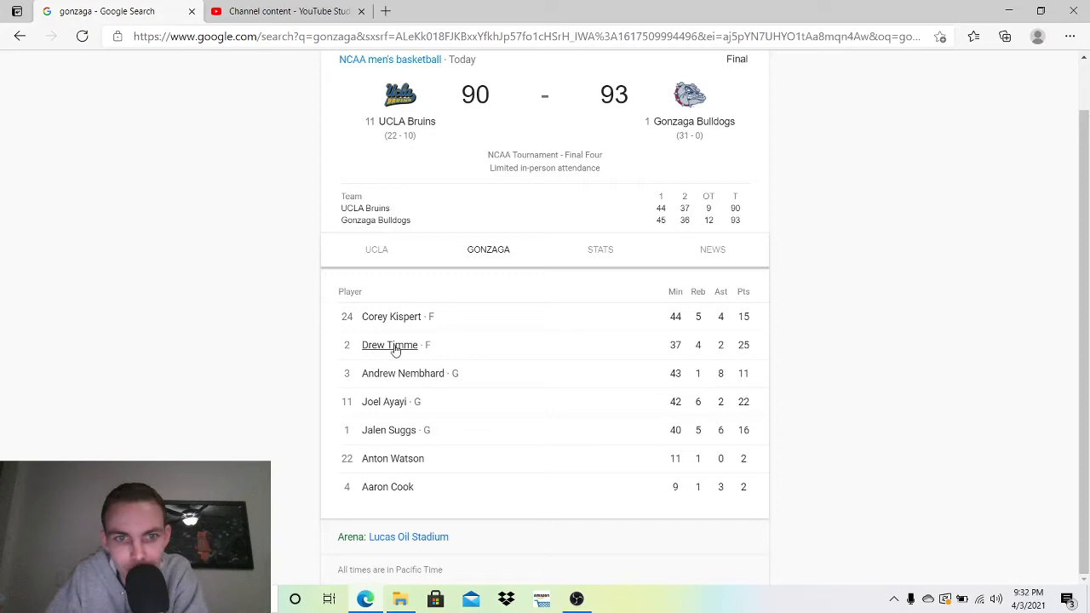
pyautogui.moveTo(557, 341)
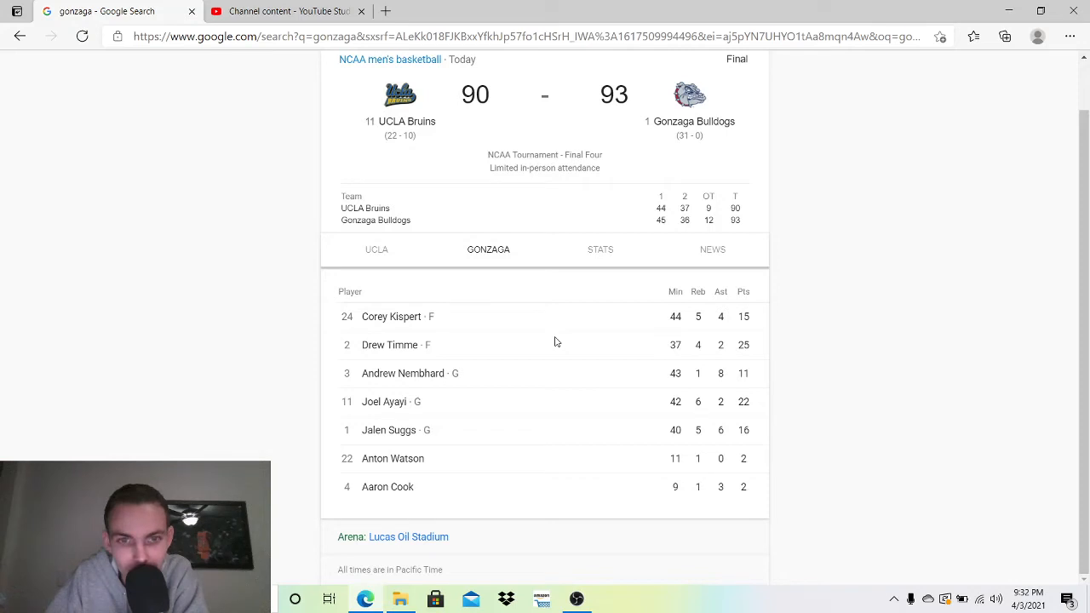
pyautogui.moveTo(690, 357)
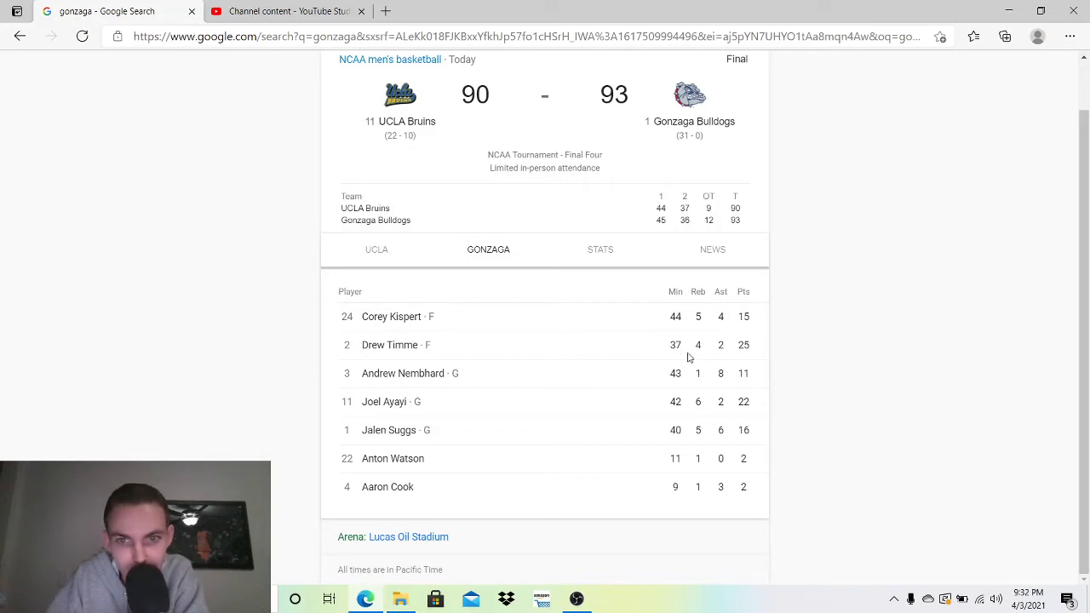
pyautogui.moveTo(500, 361)
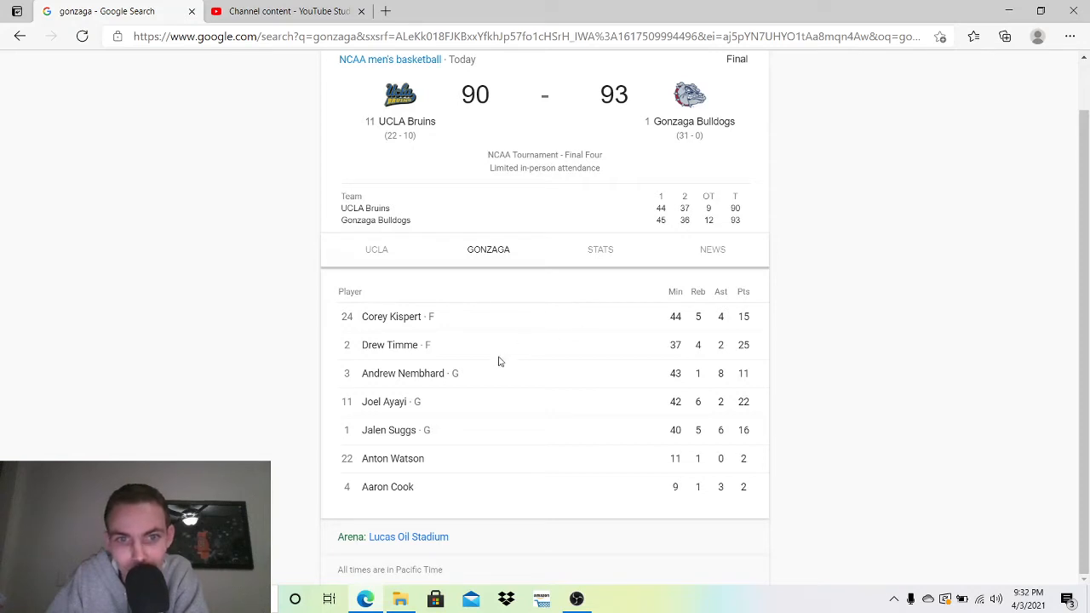
pyautogui.moveTo(432, 366)
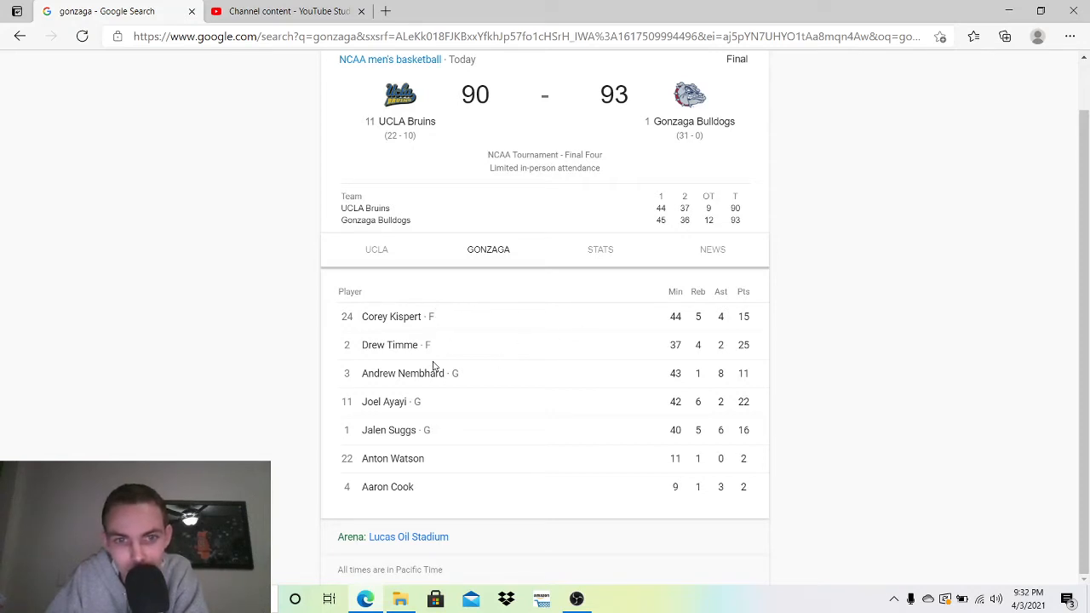
pyautogui.moveTo(449, 379)
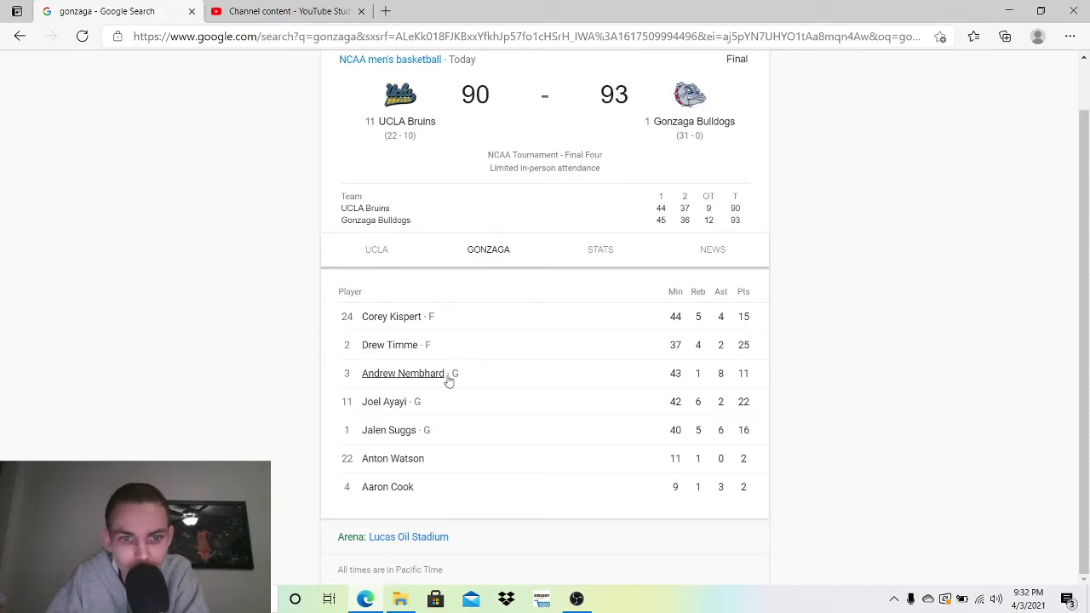
pyautogui.moveTo(639, 379)
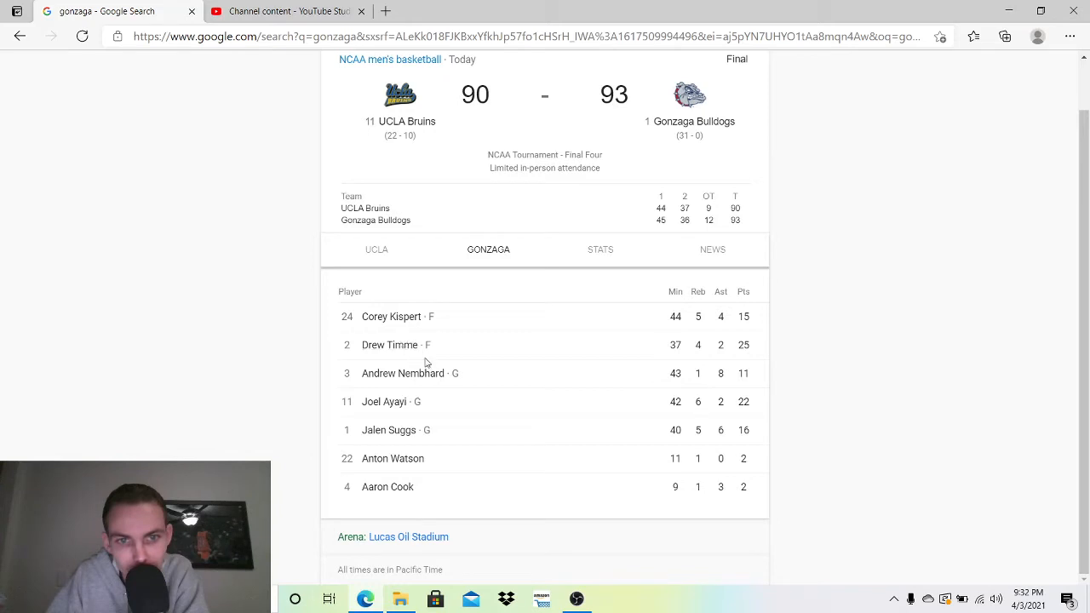
pyautogui.moveTo(643, 391)
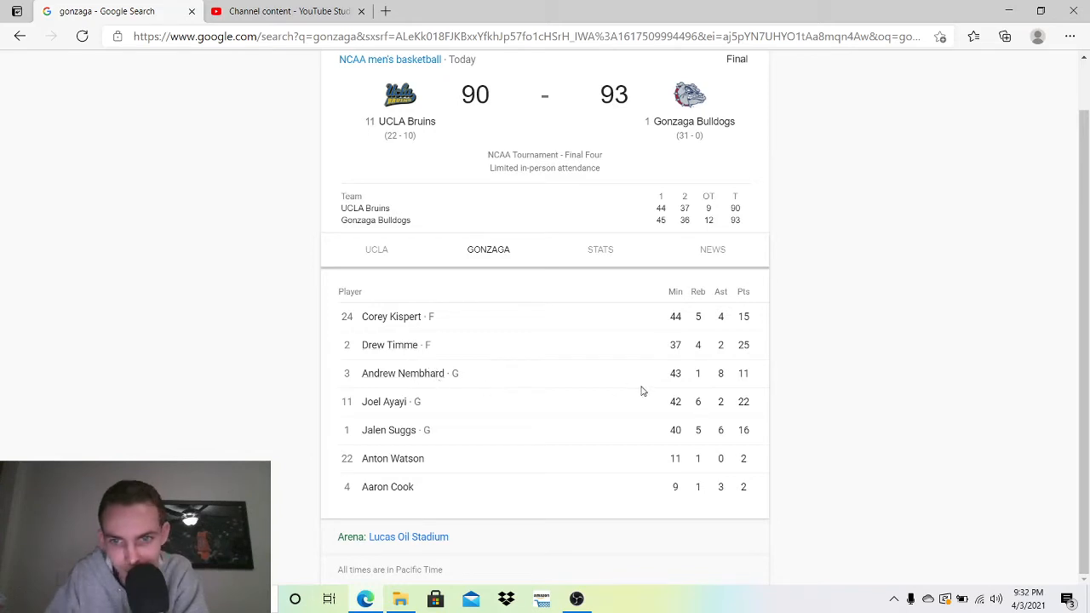
pyautogui.moveTo(700, 373)
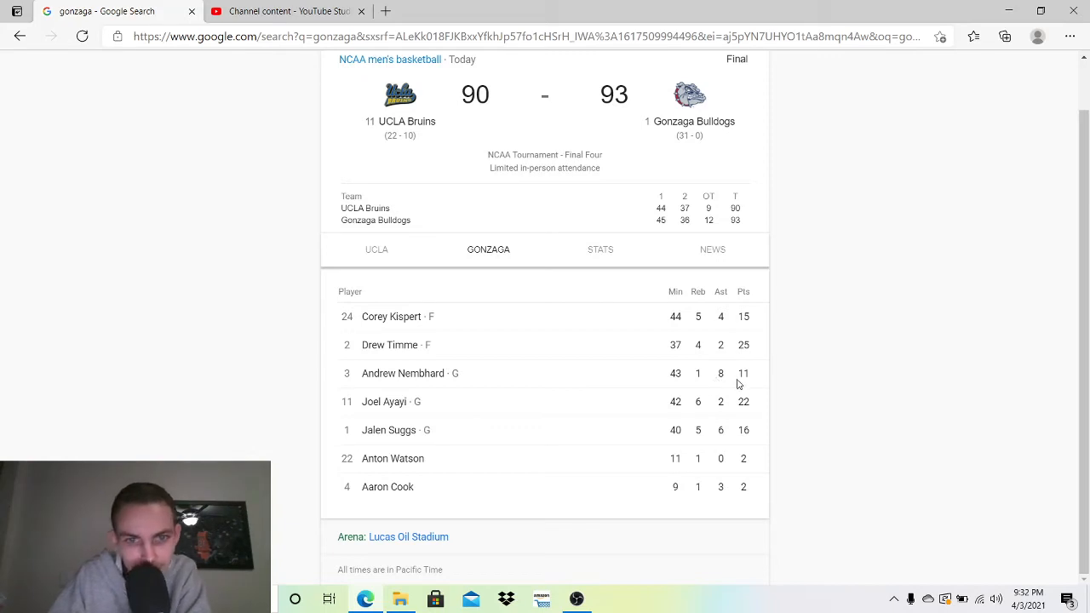
pyautogui.moveTo(753, 391)
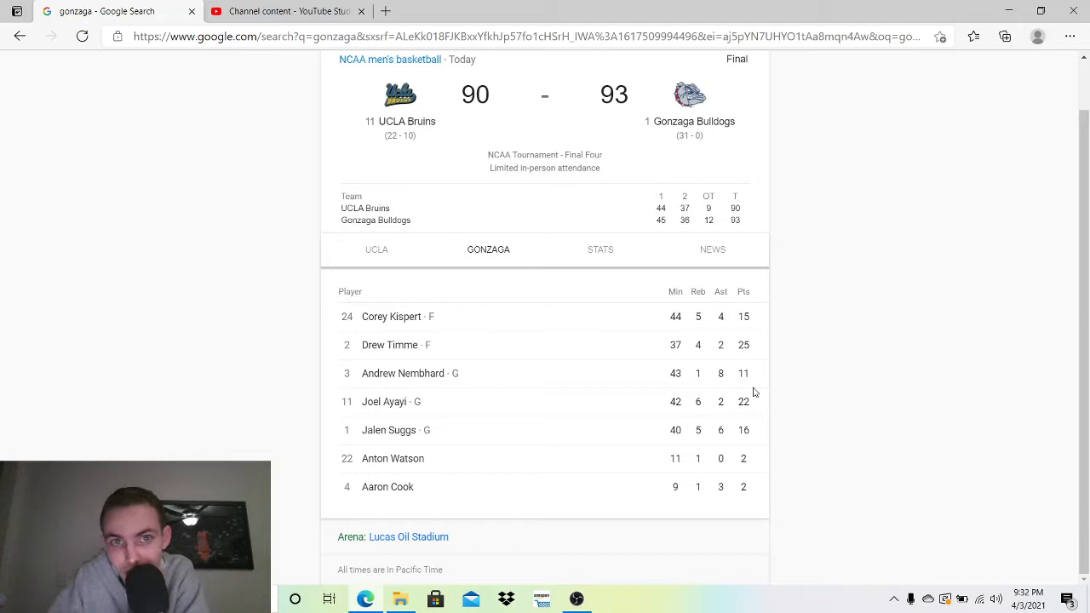
pyautogui.moveTo(553, 401)
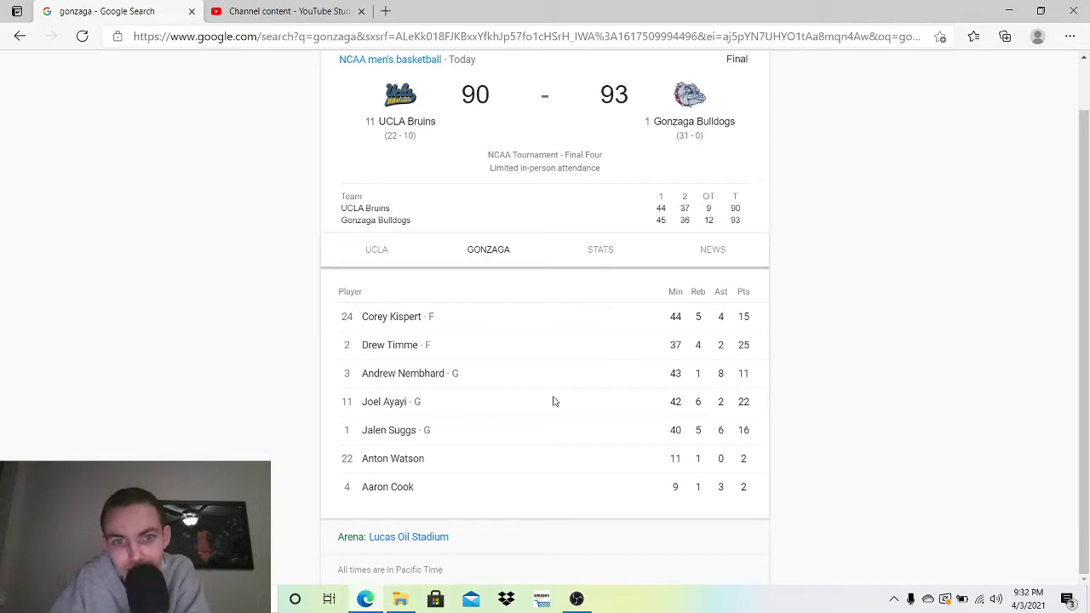
pyautogui.moveTo(473, 381)
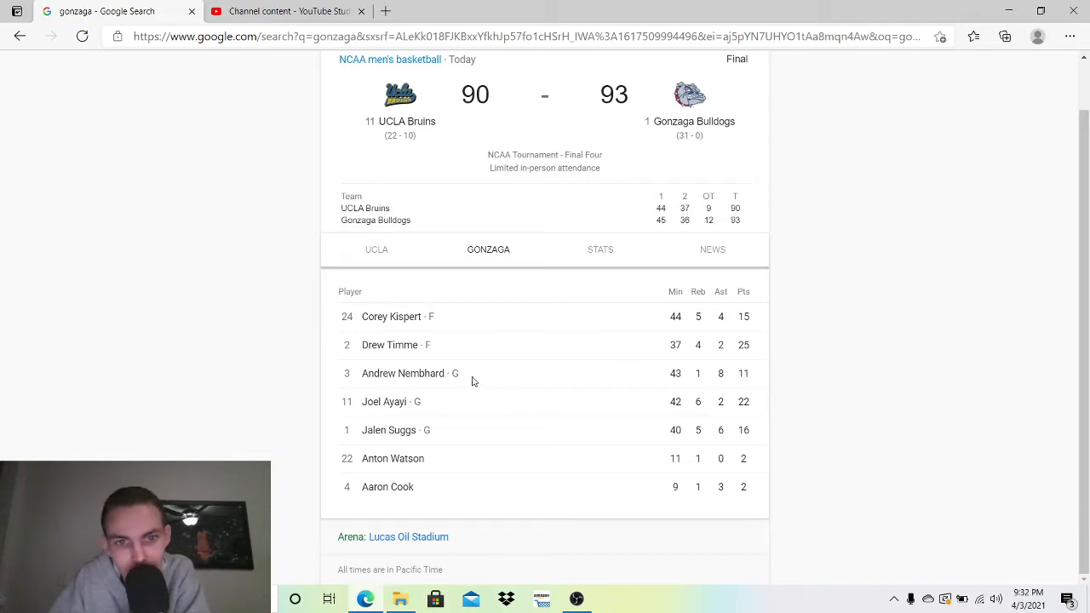
pyautogui.moveTo(437, 412)
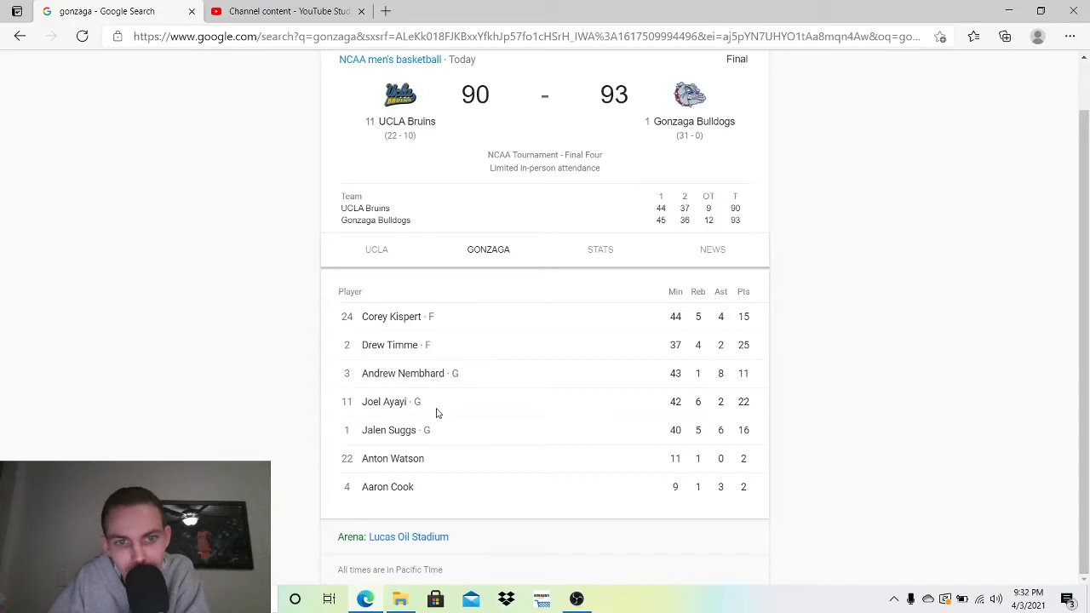
pyautogui.moveTo(647, 416)
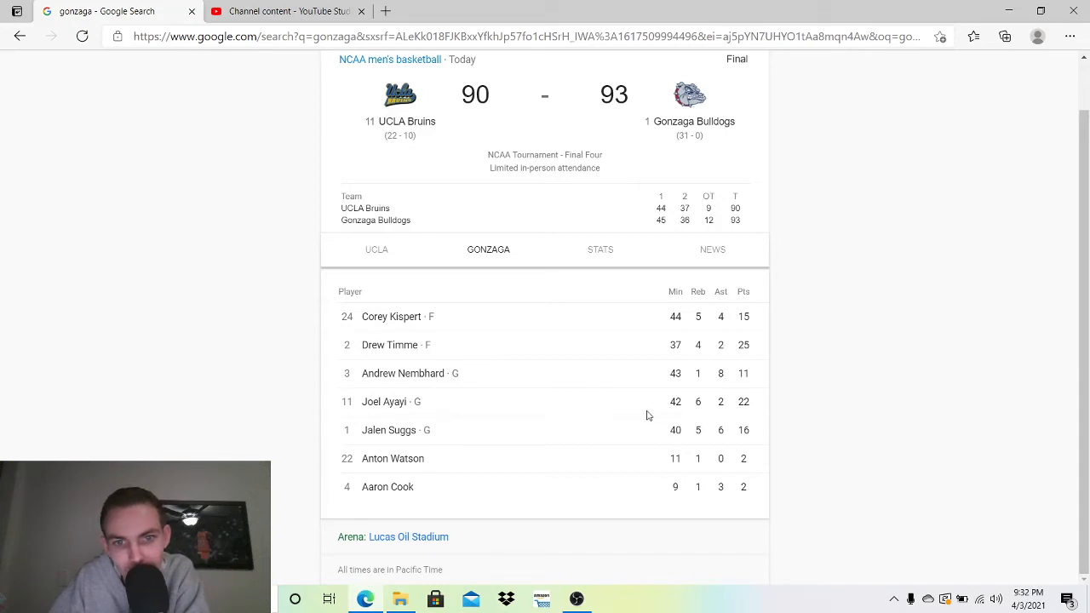
pyautogui.moveTo(705, 418)
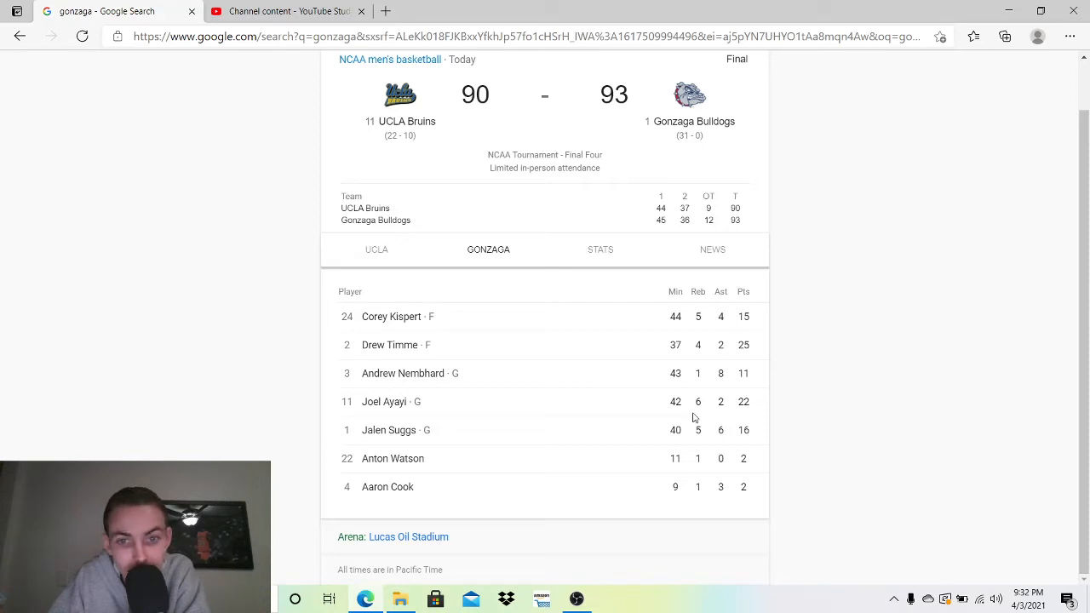
pyautogui.moveTo(573, 398)
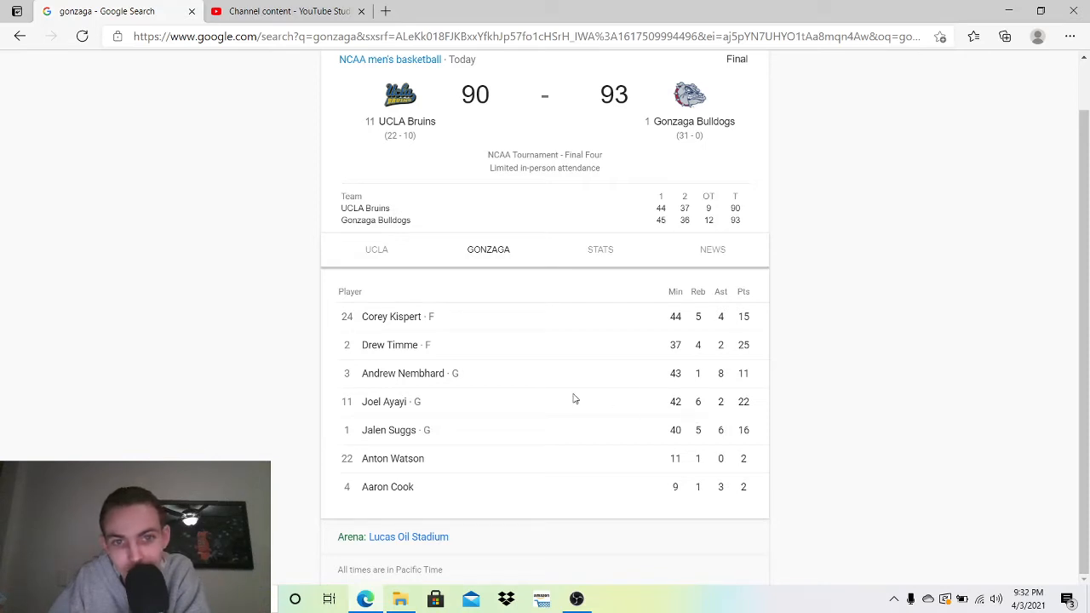
pyautogui.moveTo(443, 364)
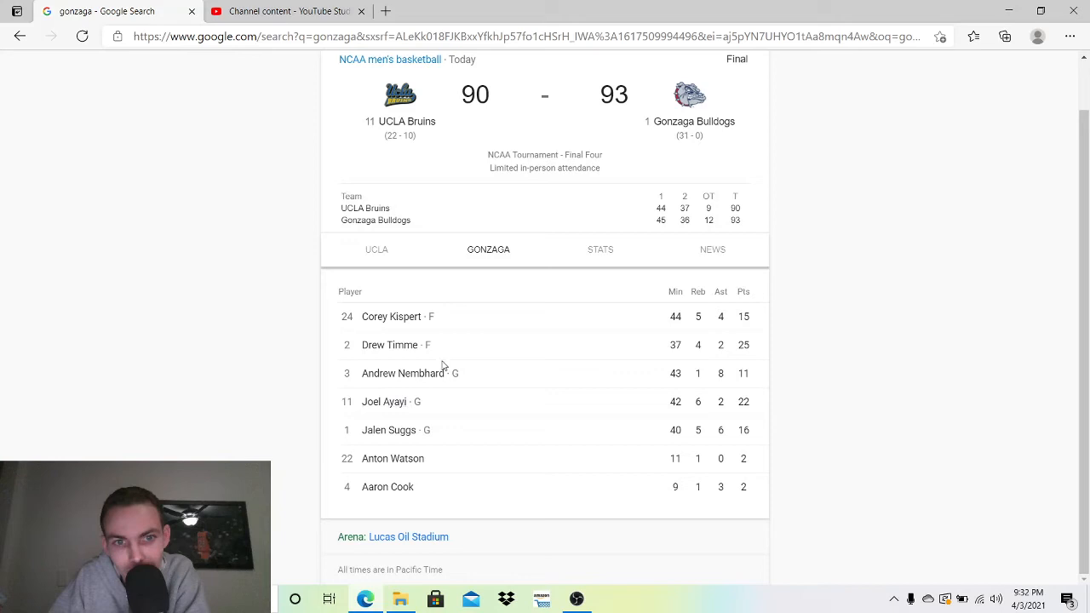
pyautogui.moveTo(550, 427)
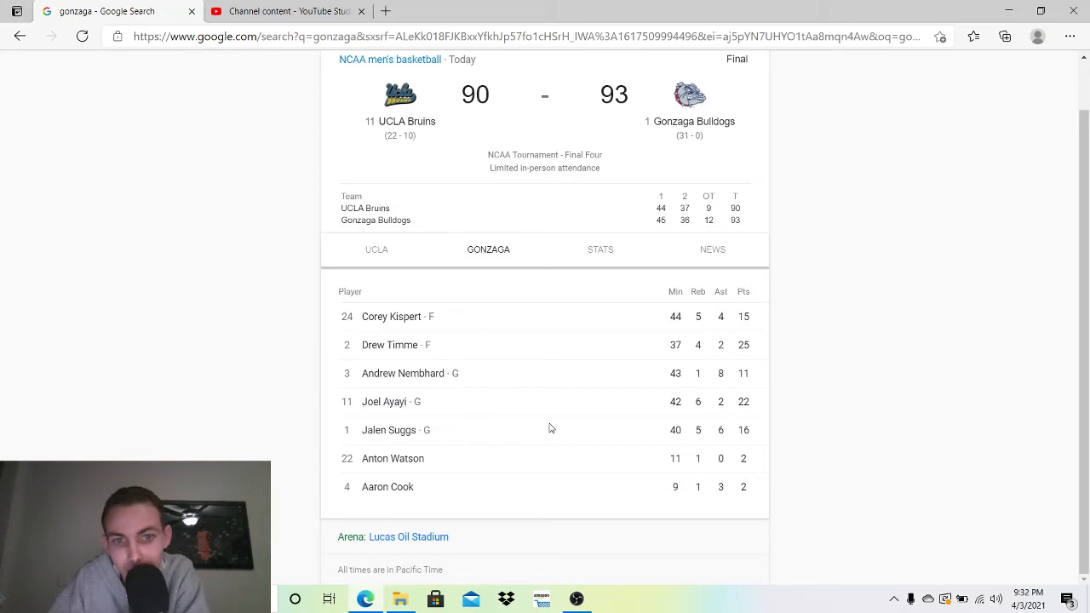
pyautogui.moveTo(621, 437)
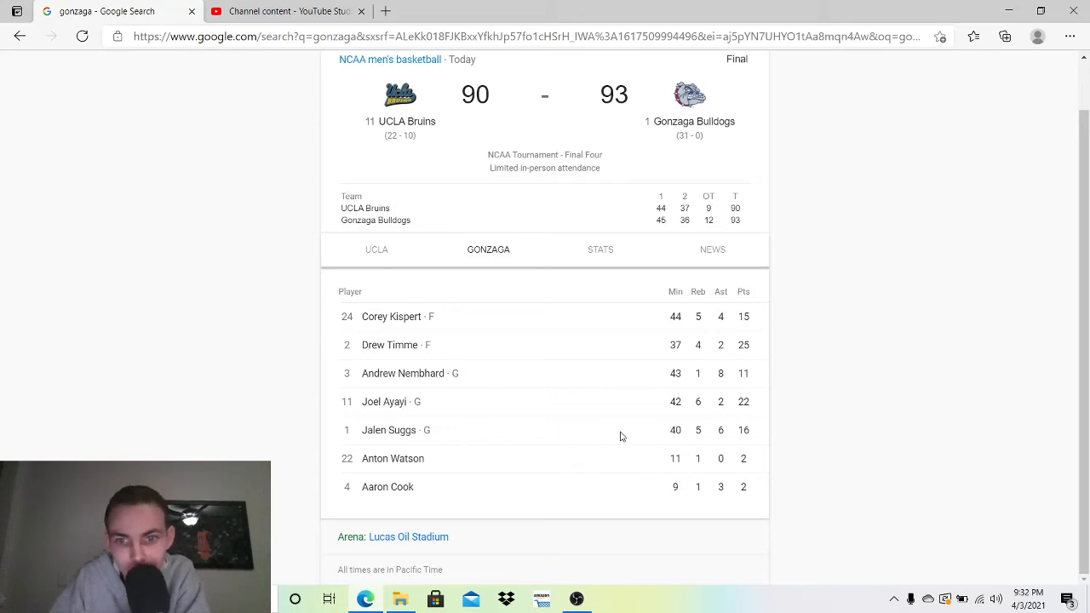
pyautogui.moveTo(702, 439)
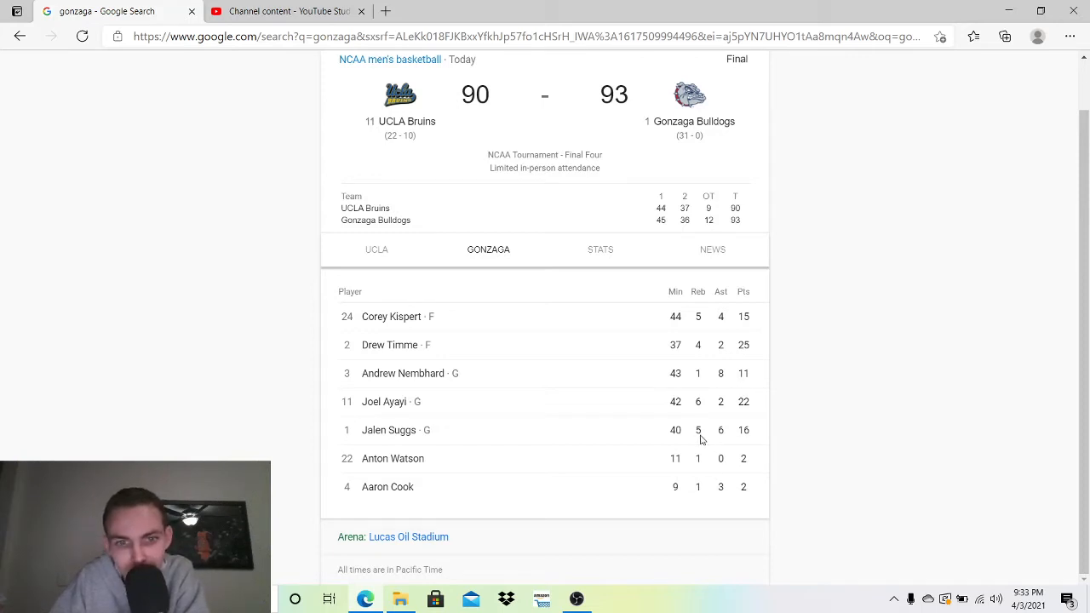
pyautogui.moveTo(722, 498)
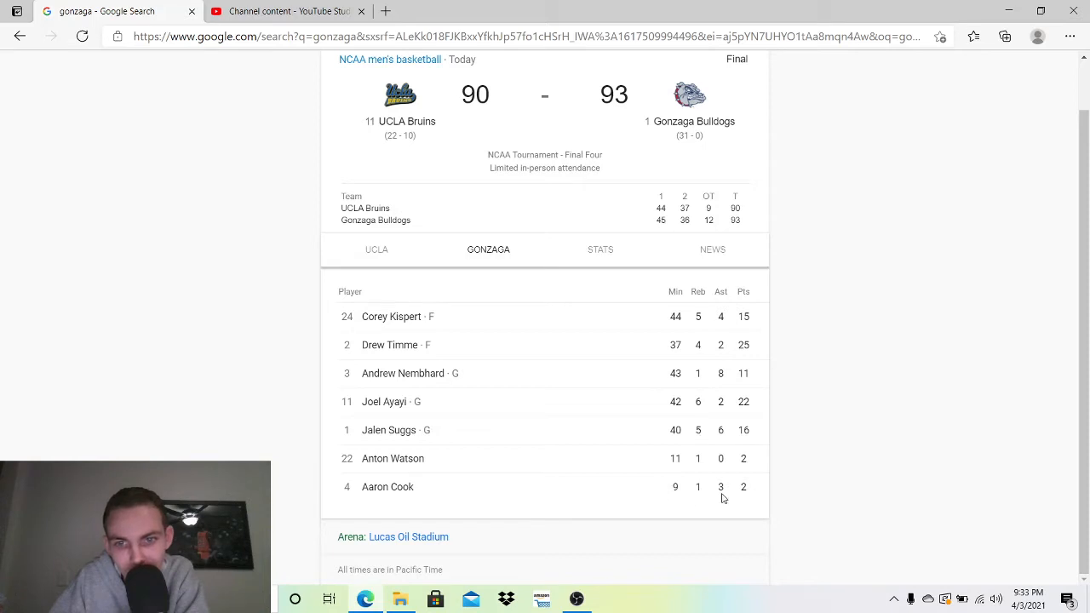
pyautogui.moveTo(667, 422)
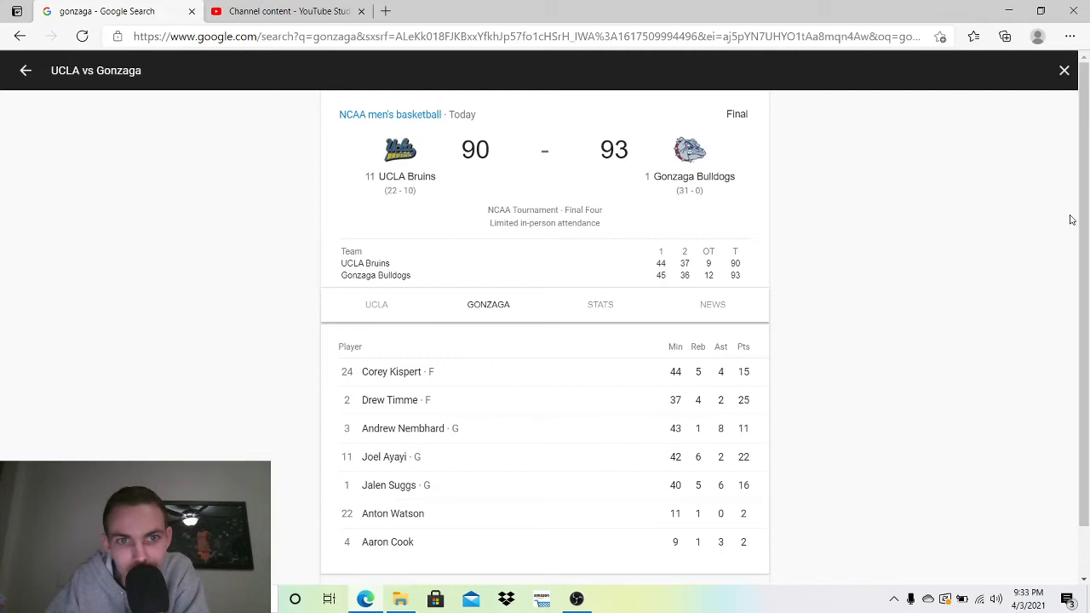
pyautogui.moveTo(662, 212)
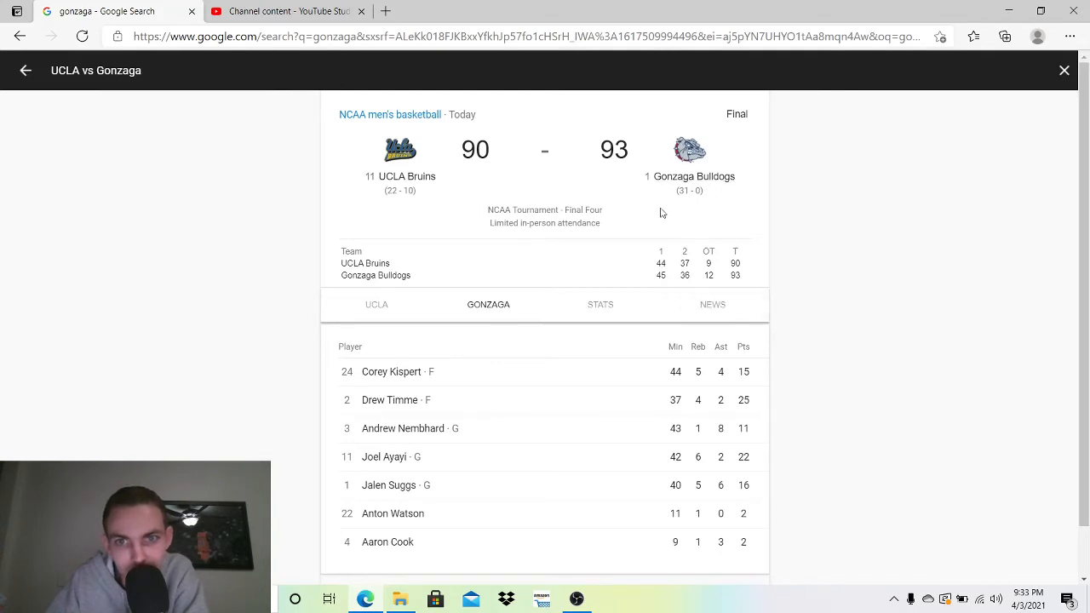
pyautogui.moveTo(407, 176)
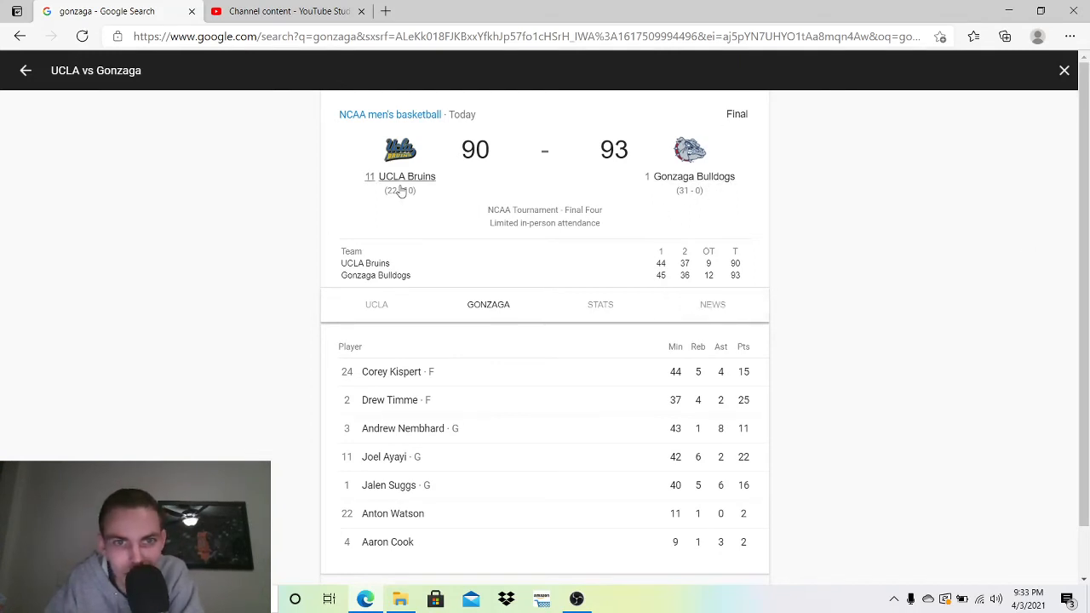
# - Expand the UCLA vs Gonzaga game card into its full-page view
pyautogui.click(376, 304)
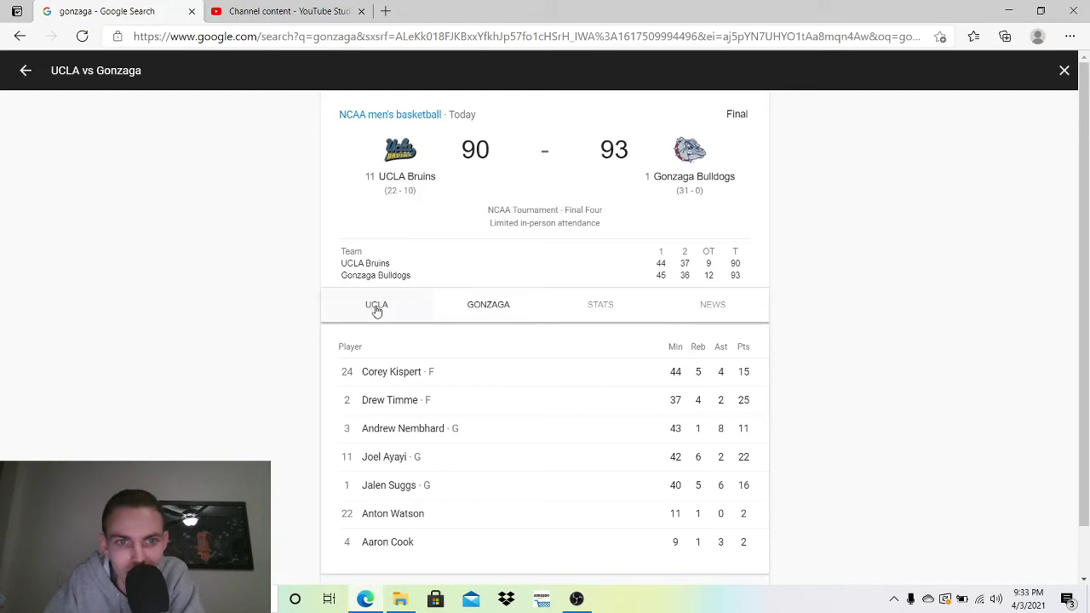
# - Switch to the UCLA tab and scroll through UCLA's player stats
pyautogui.click(376, 305)
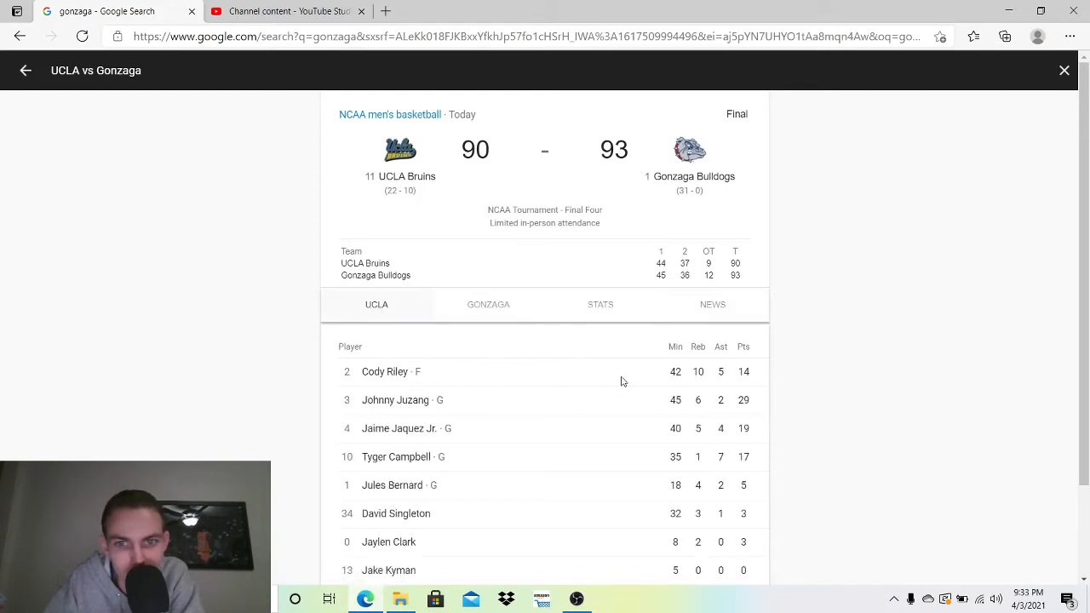
pyautogui.moveTo(711, 383)
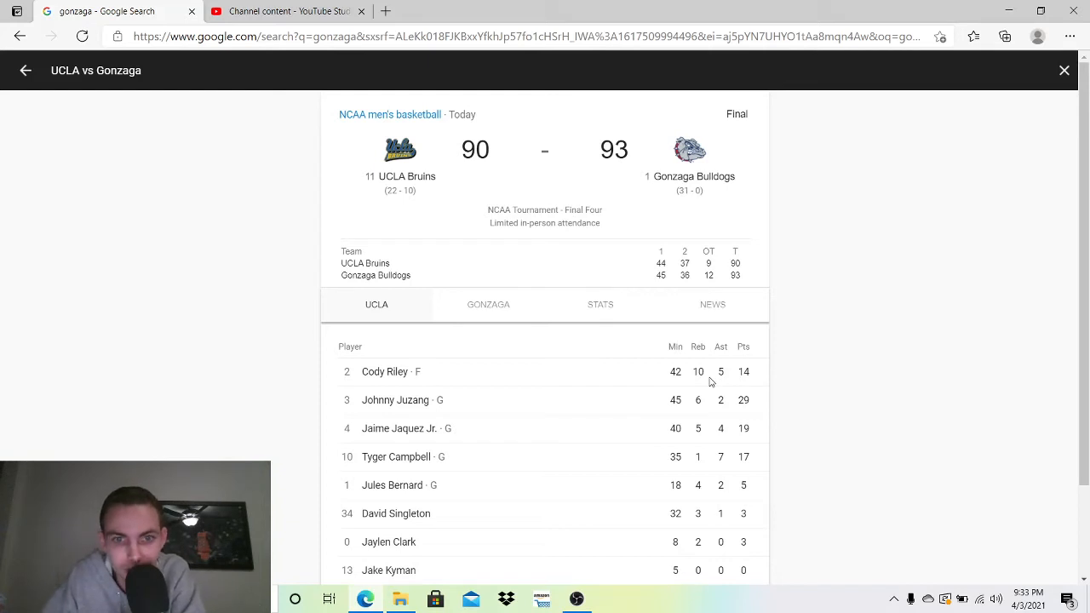
pyautogui.moveTo(476, 392)
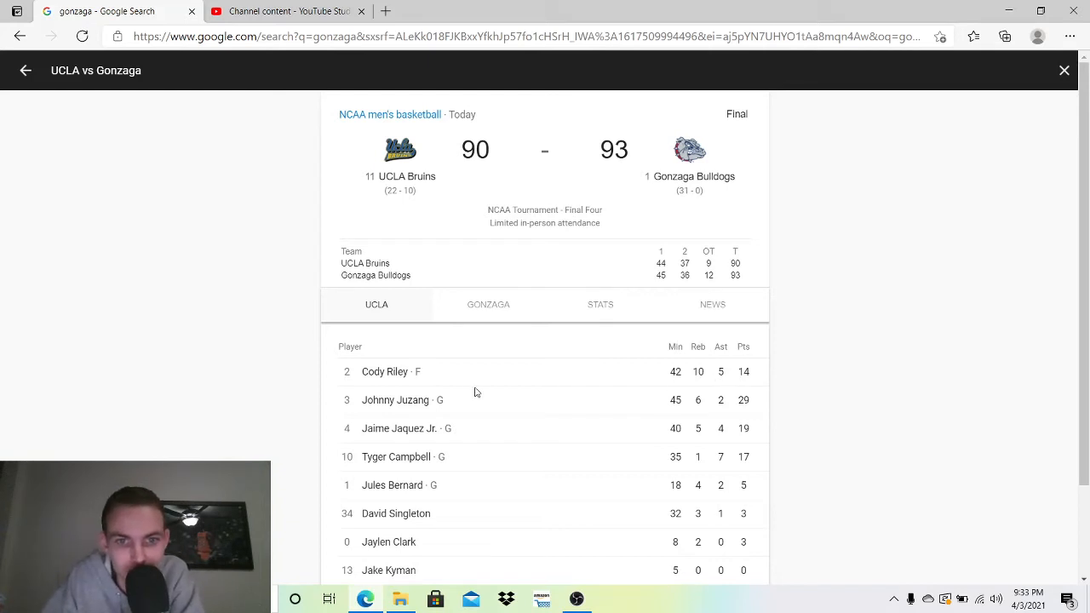
pyautogui.moveTo(698, 395)
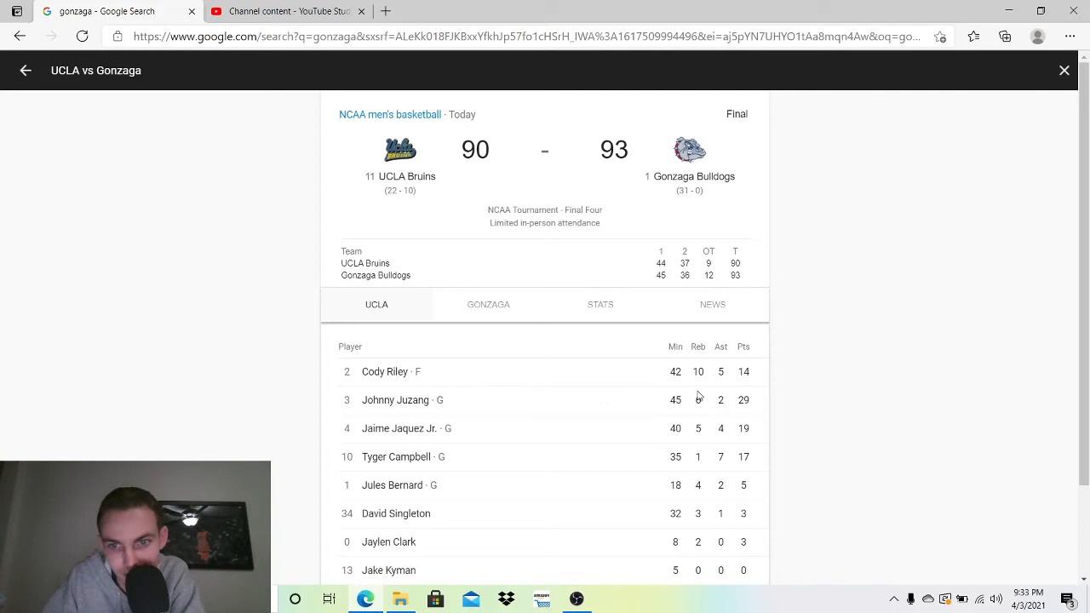
pyautogui.moveTo(751, 405)
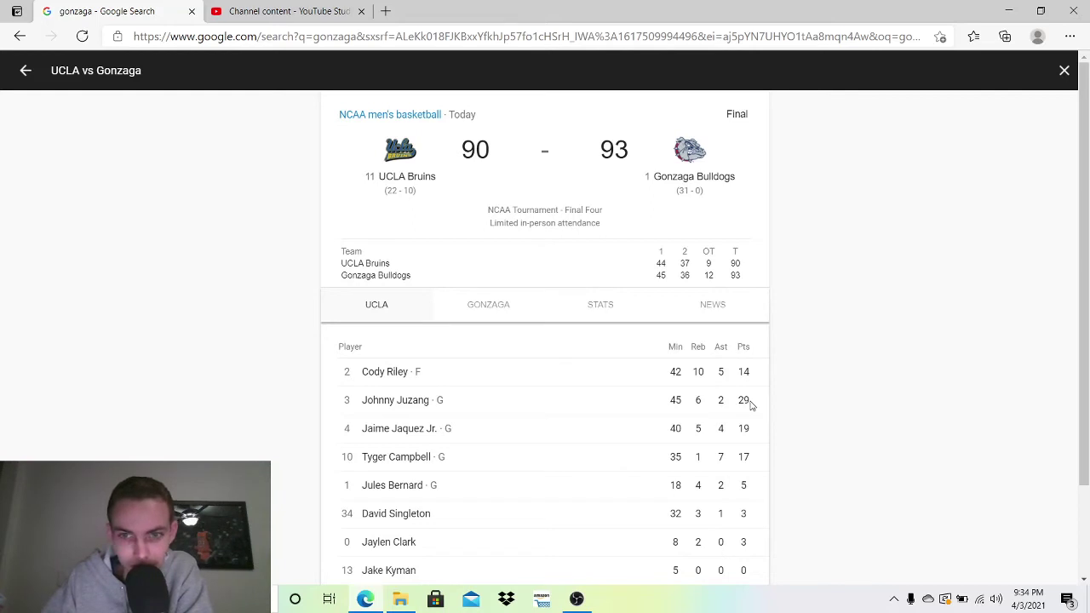
pyautogui.moveTo(435, 441)
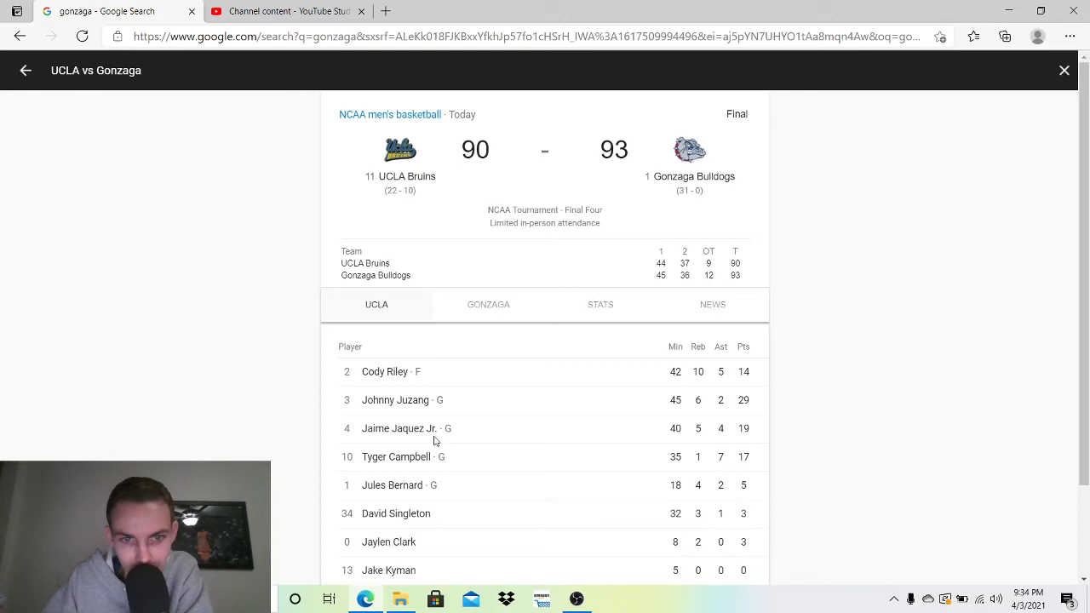
pyautogui.moveTo(729, 443)
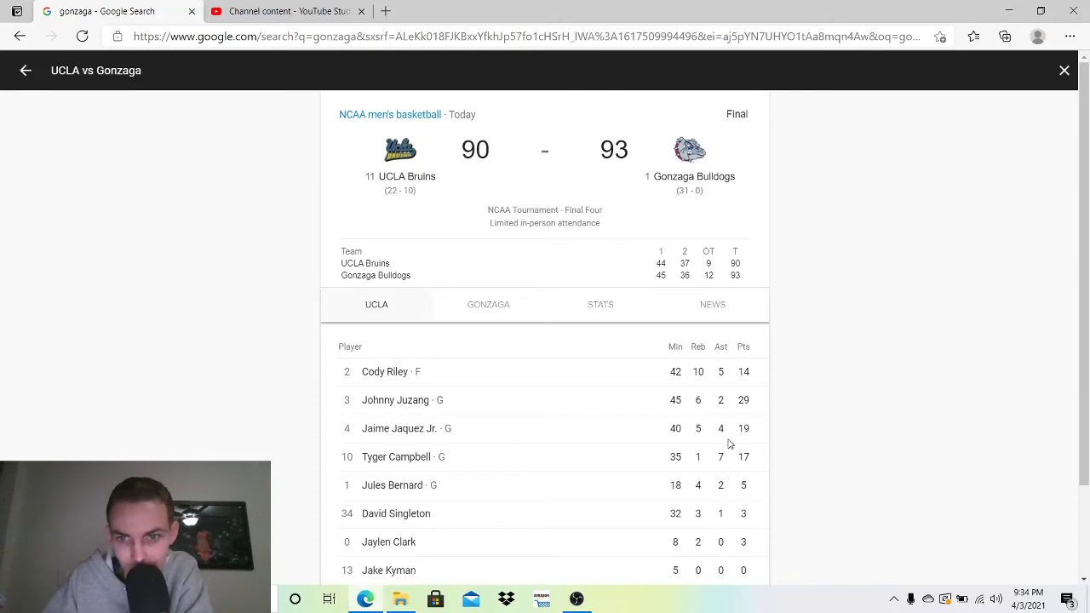
pyautogui.moveTo(505, 477)
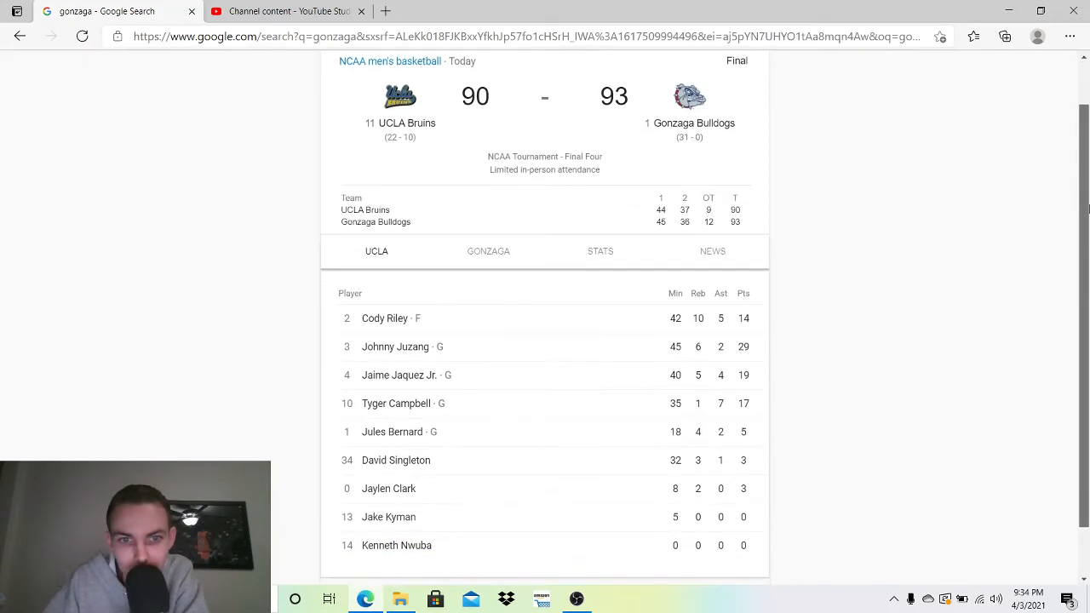
pyautogui.scroll(-3)
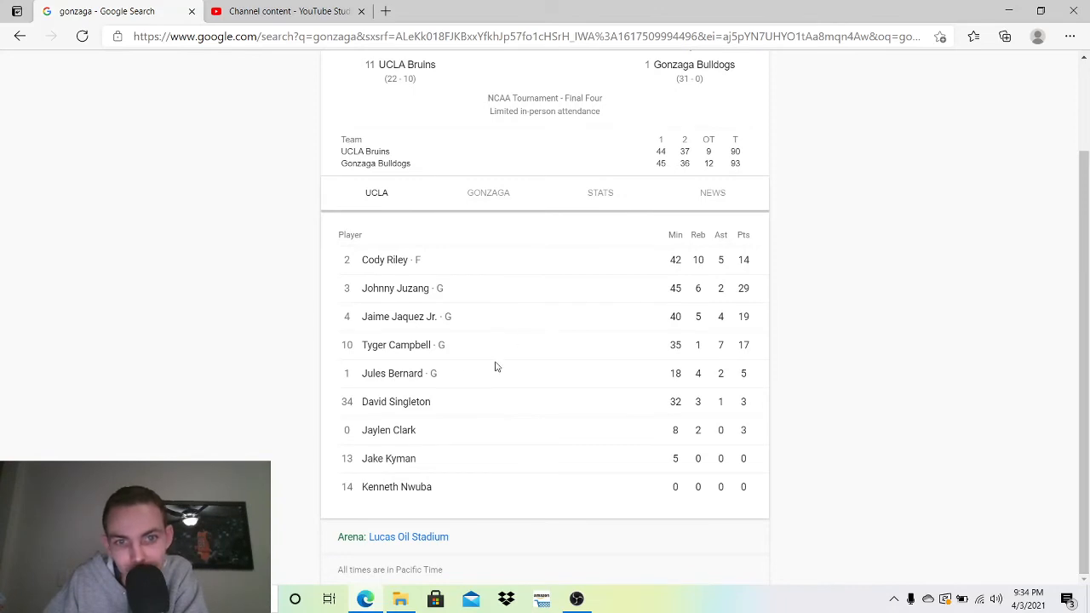
pyautogui.moveTo(646, 356)
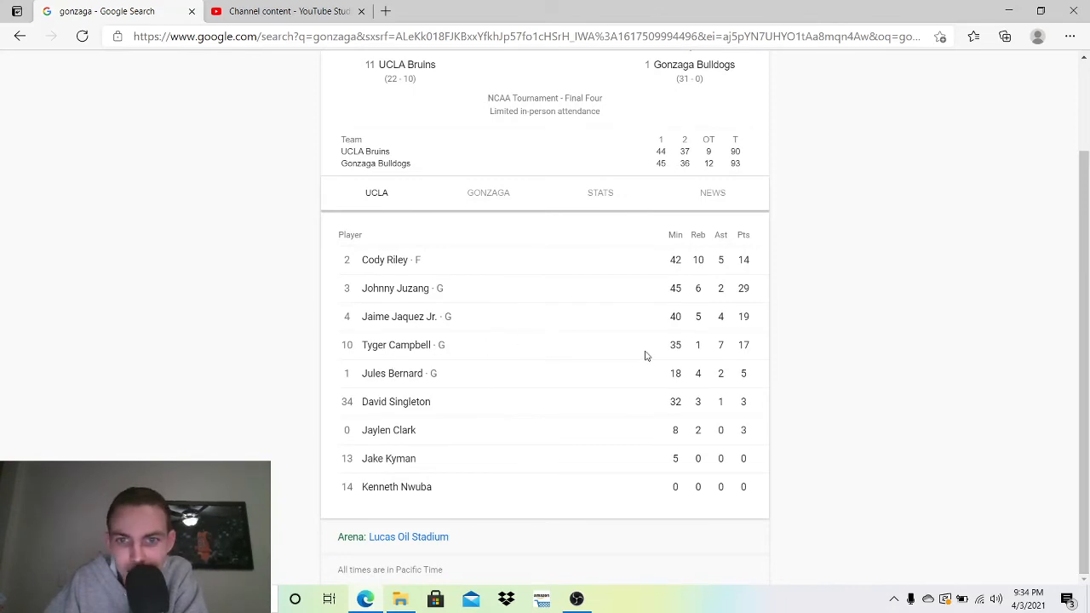
pyautogui.moveTo(711, 362)
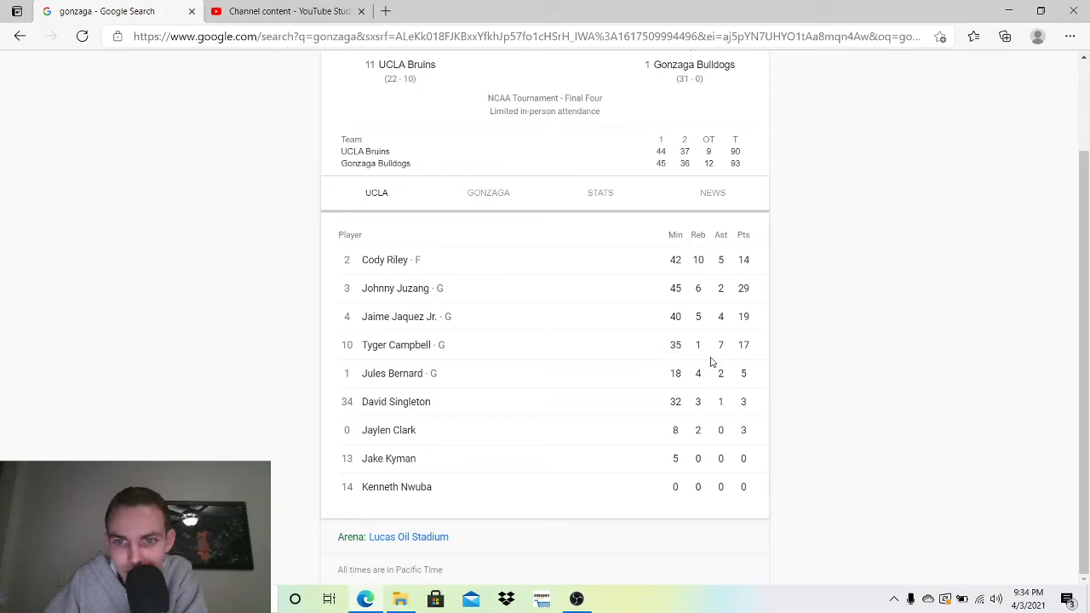
pyautogui.moveTo(654, 358)
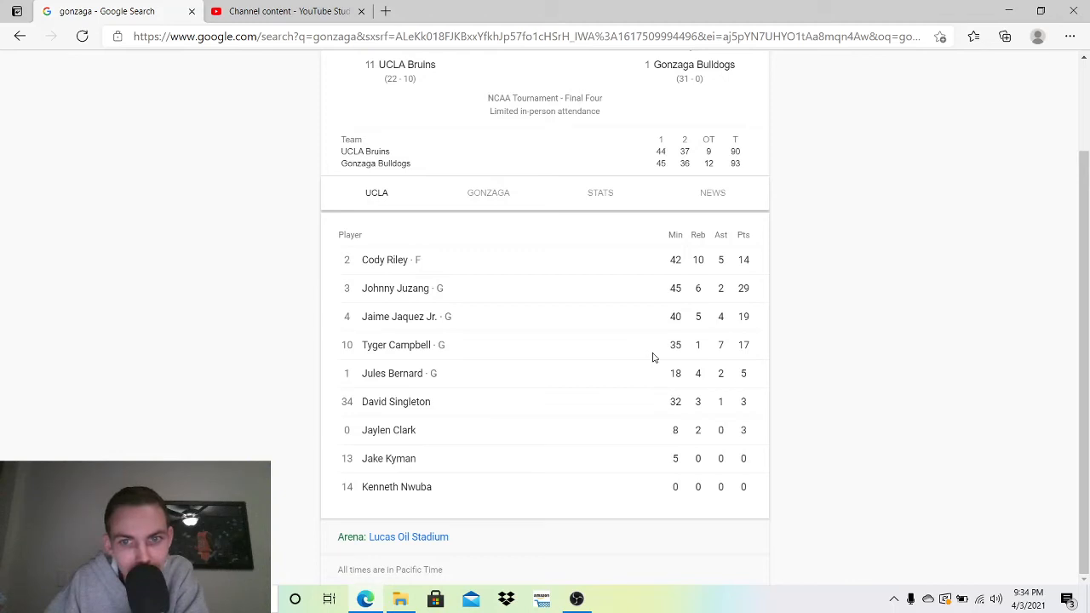
pyautogui.moveTo(728, 357)
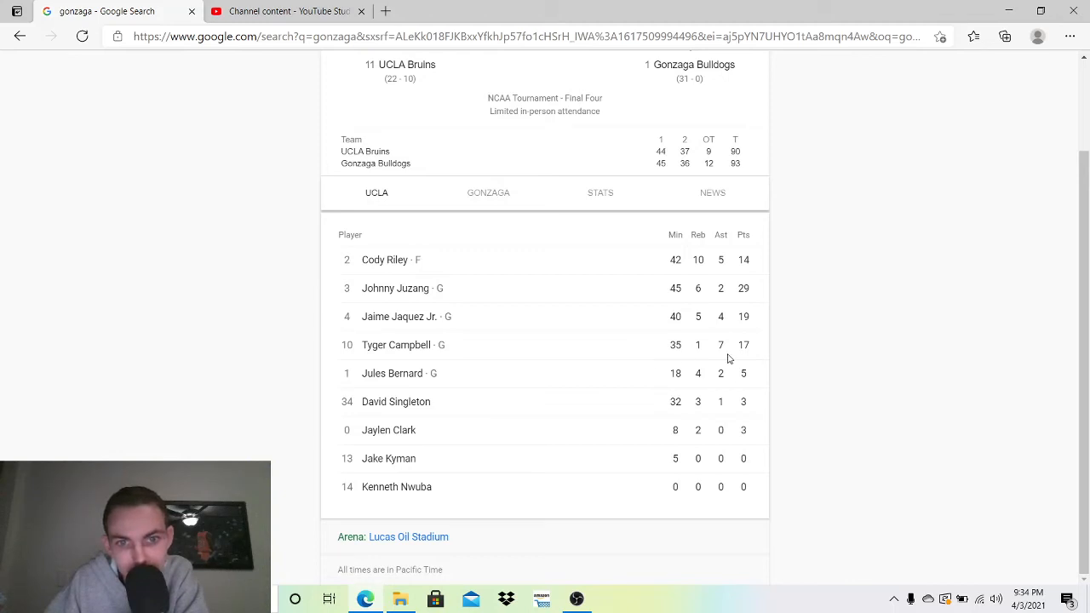
pyautogui.moveTo(729, 397)
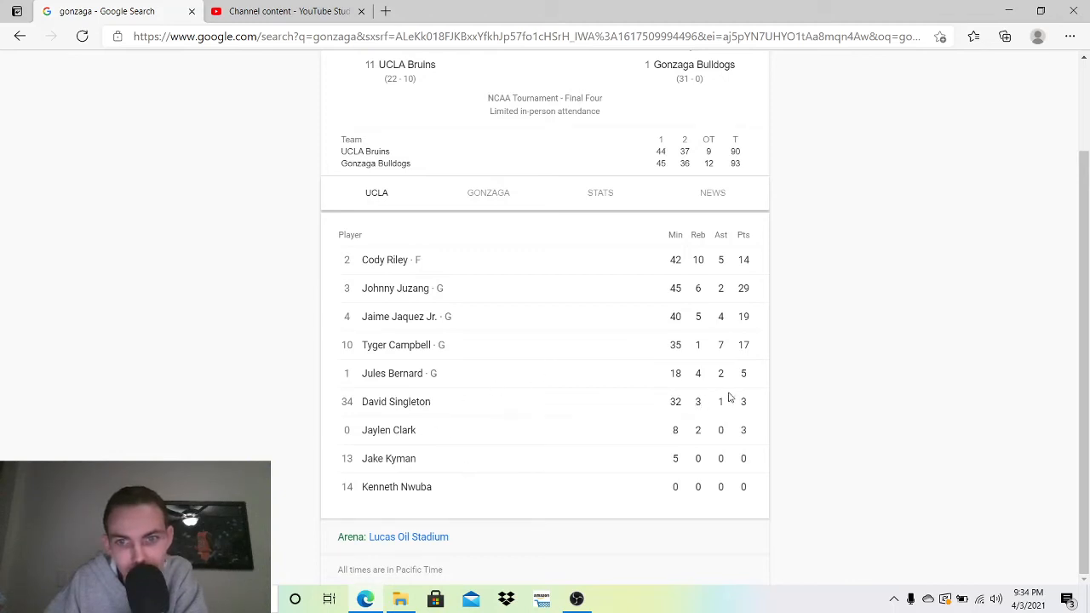
pyautogui.moveTo(681, 379)
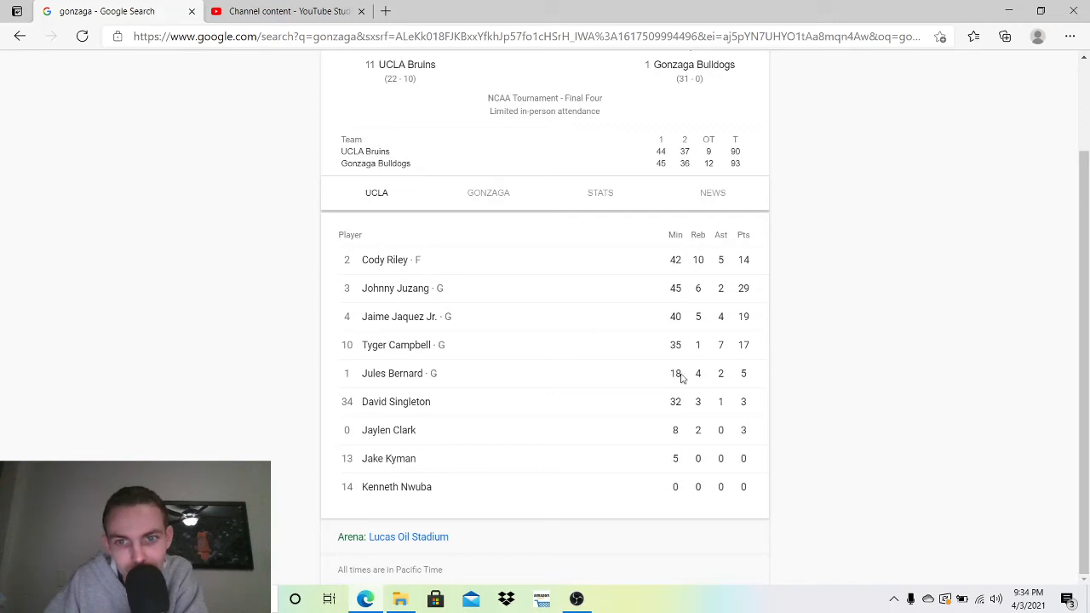
pyautogui.moveTo(703, 373)
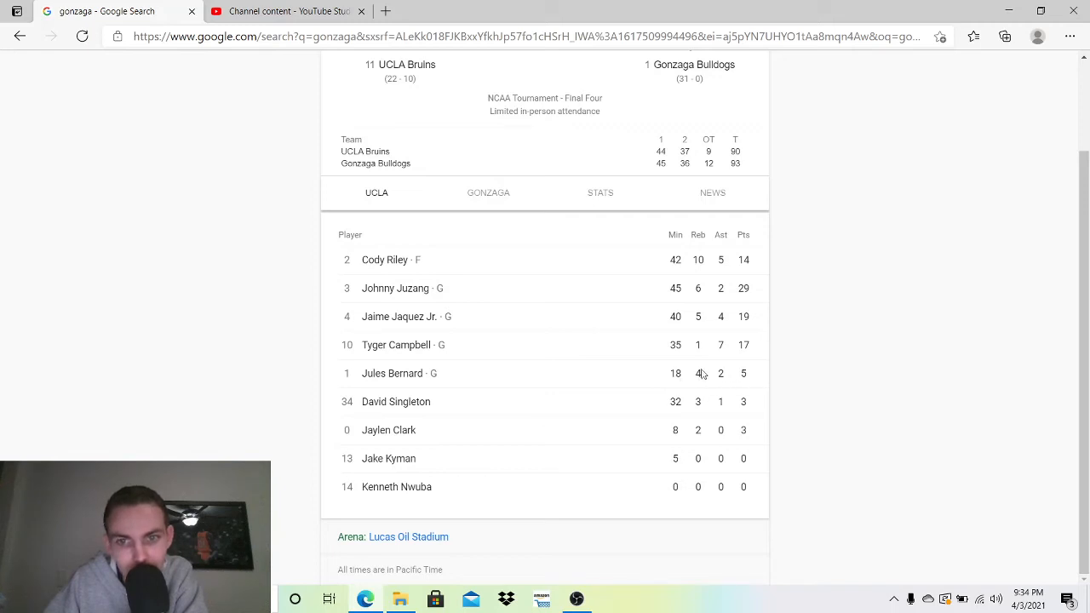
pyautogui.moveTo(742, 448)
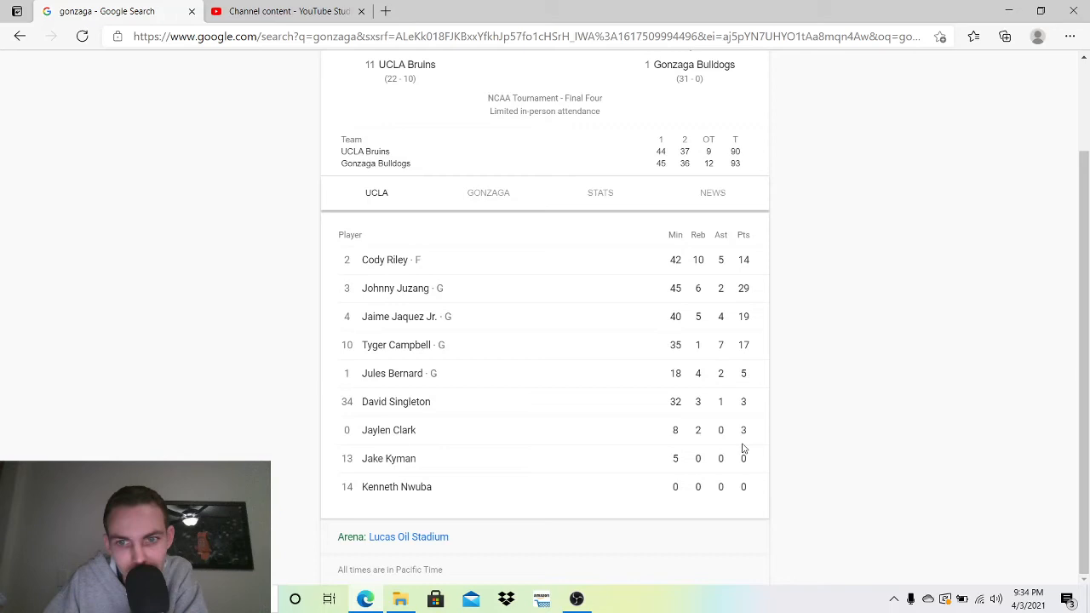
pyautogui.moveTo(757, 420)
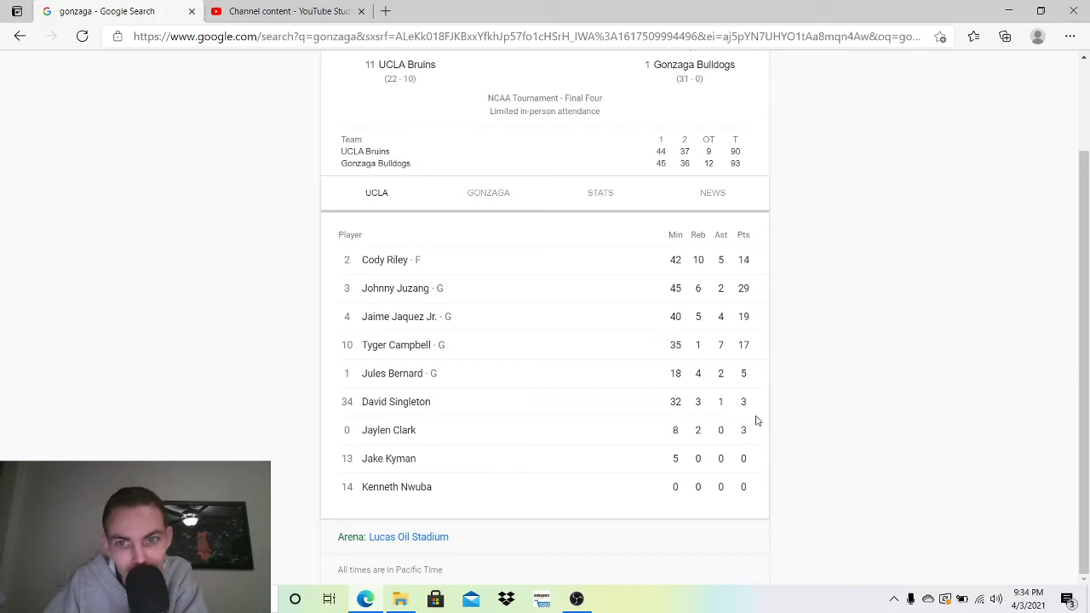
pyautogui.moveTo(681, 418)
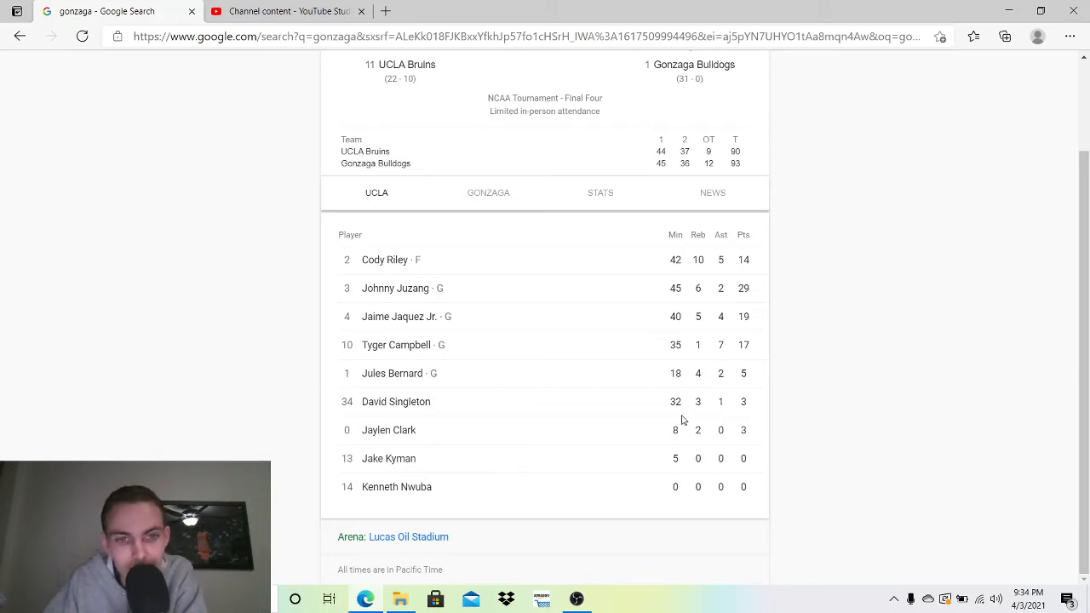
pyautogui.moveTo(725, 418)
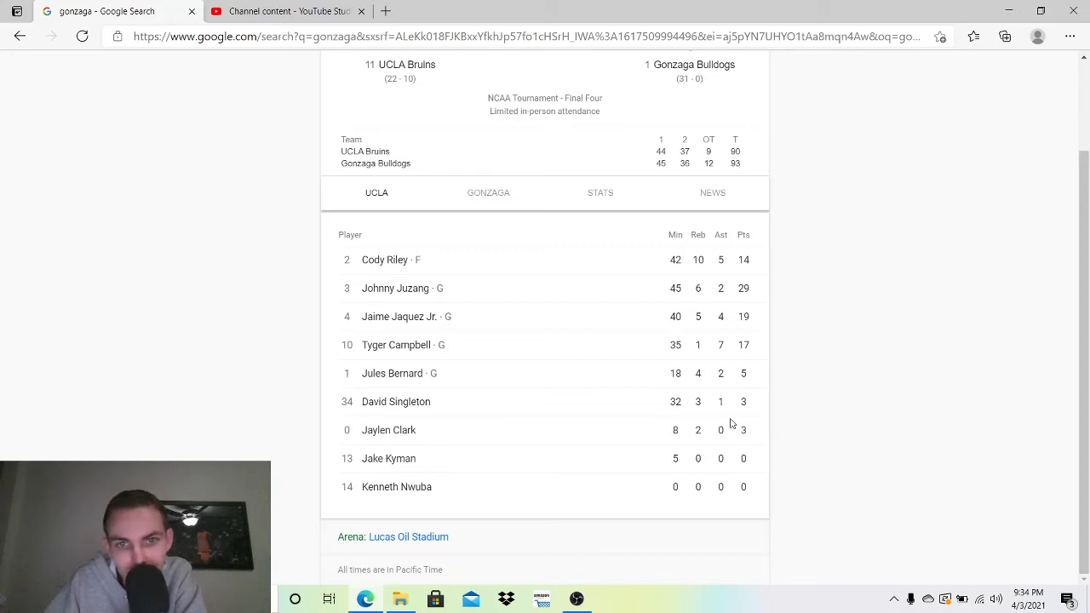
pyautogui.moveTo(621, 330)
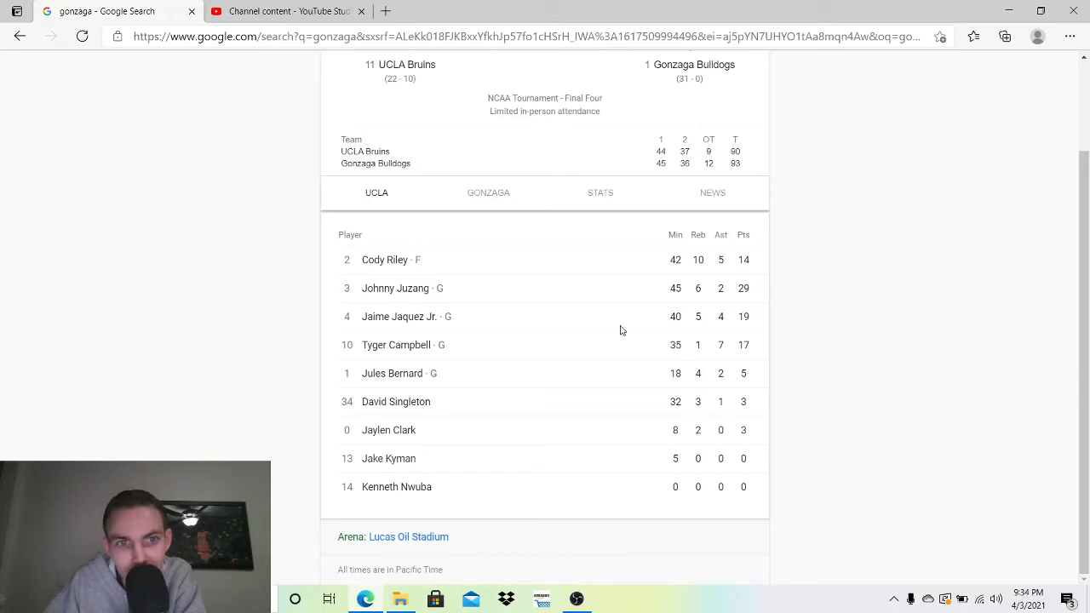
pyautogui.moveTo(545, 306)
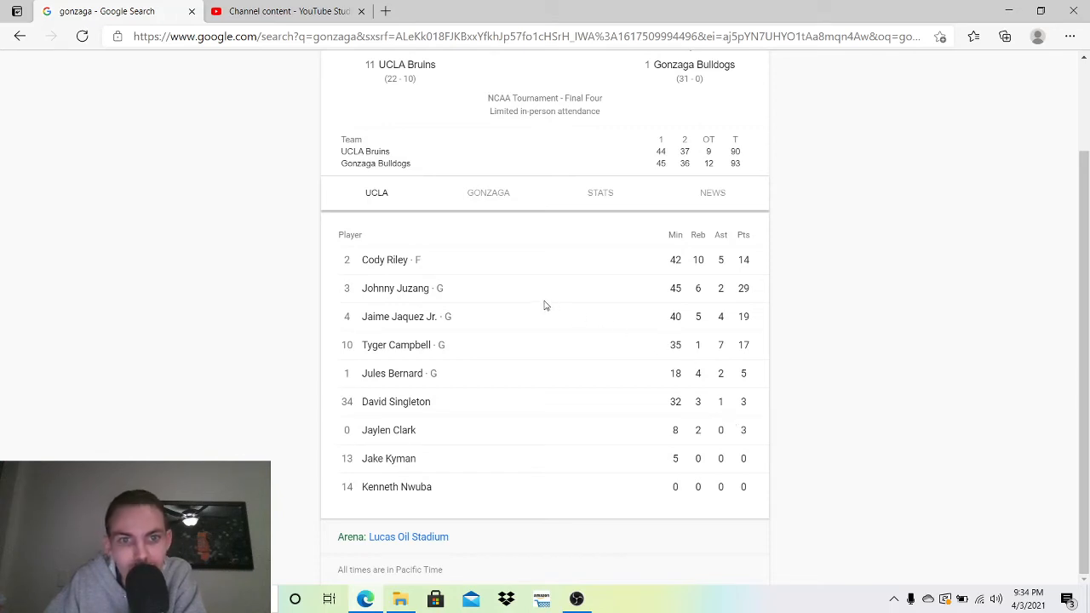
pyautogui.moveTo(441, 271)
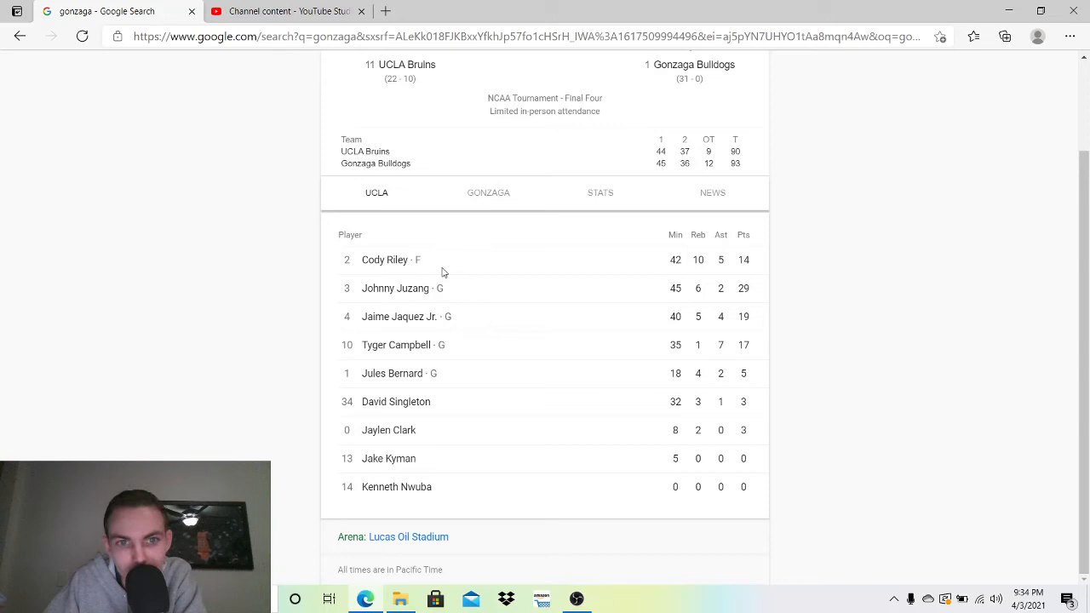
pyautogui.moveTo(693, 302)
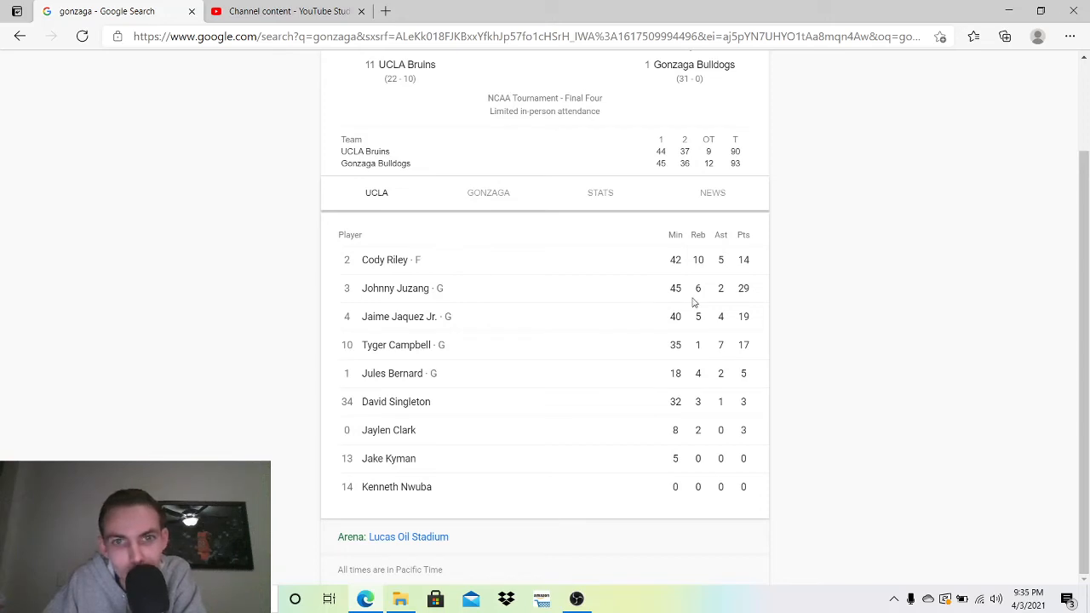
pyautogui.moveTo(737, 285)
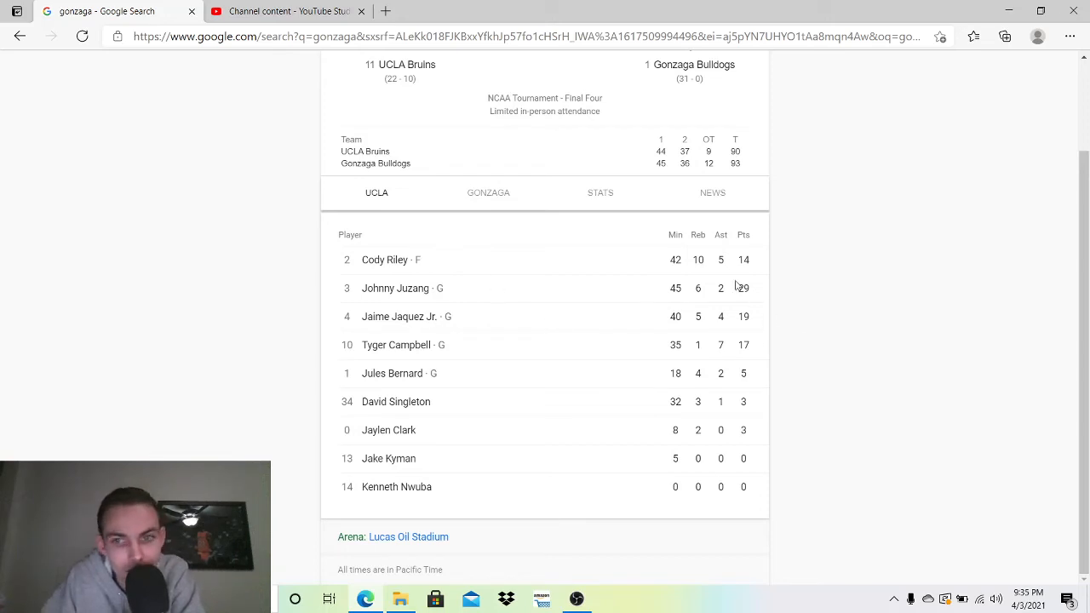
pyautogui.scroll(3)
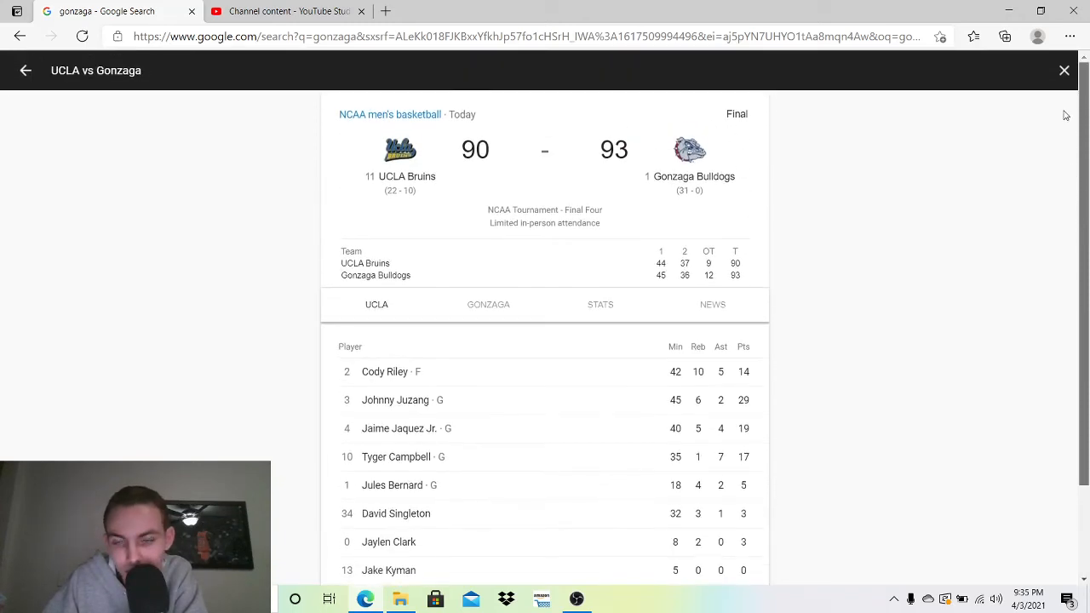
pyautogui.moveTo(600, 305)
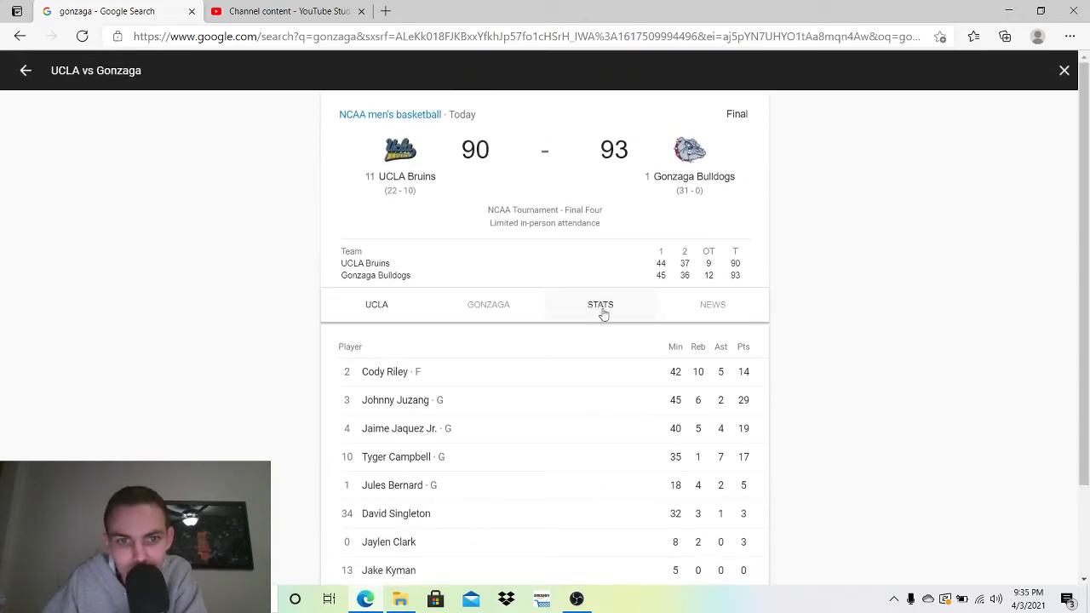
# - Open the STATS tab and scroll the team comparison down to personal fouls
pyautogui.click(601, 304)
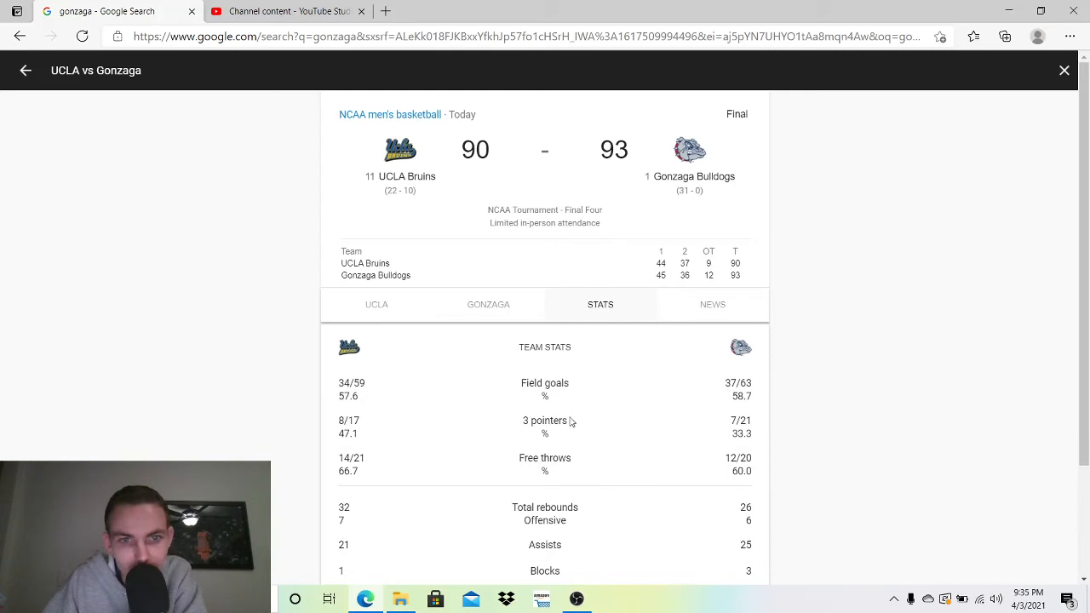
pyautogui.moveTo(372, 404)
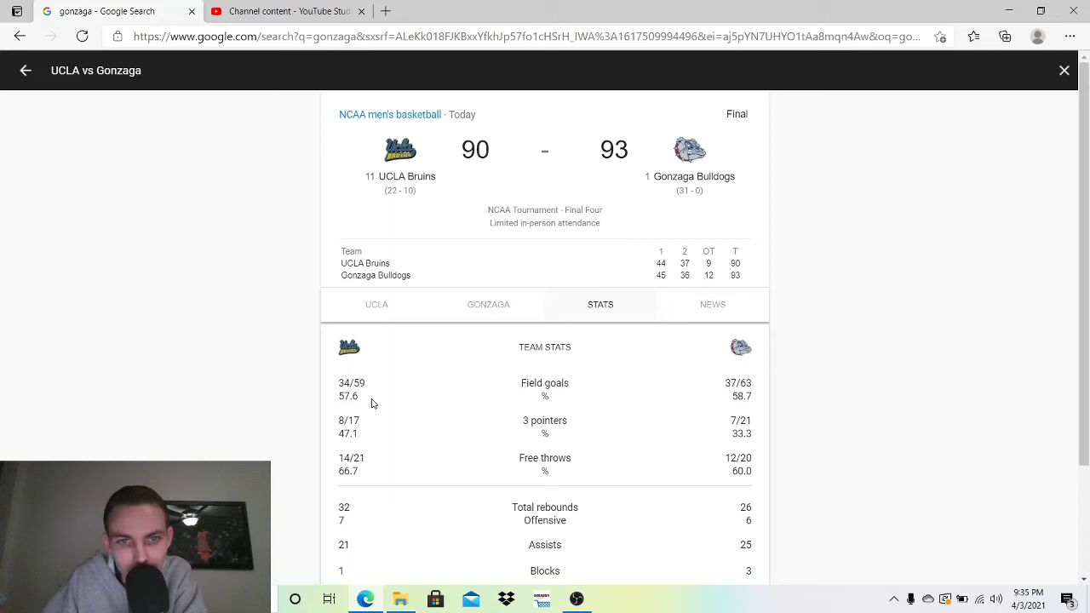
pyautogui.moveTo(486, 411)
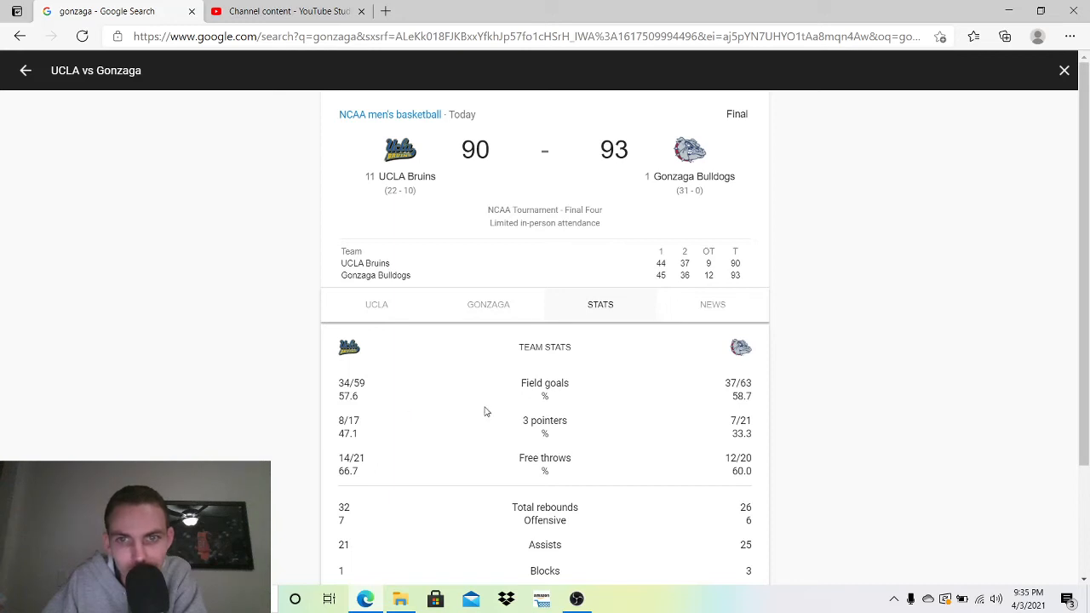
pyautogui.moveTo(749, 437)
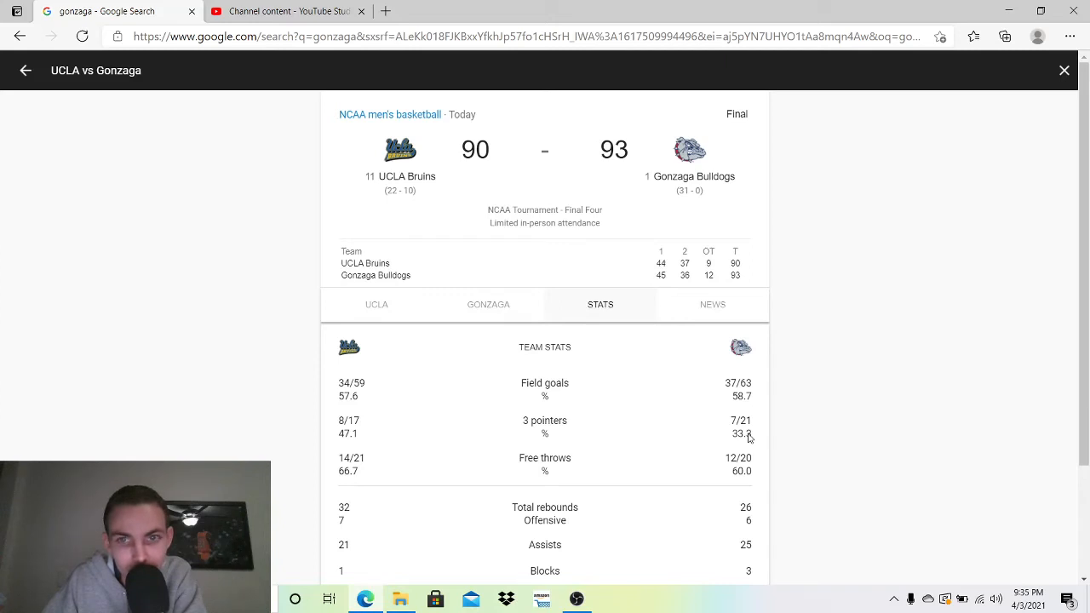
pyautogui.moveTo(468, 413)
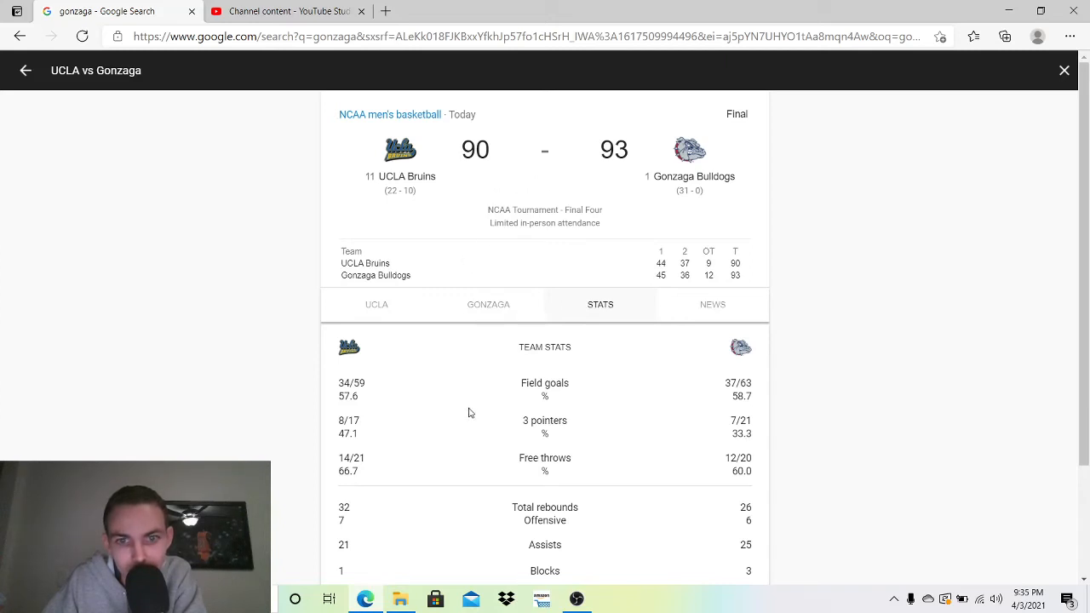
pyautogui.moveTo(524, 449)
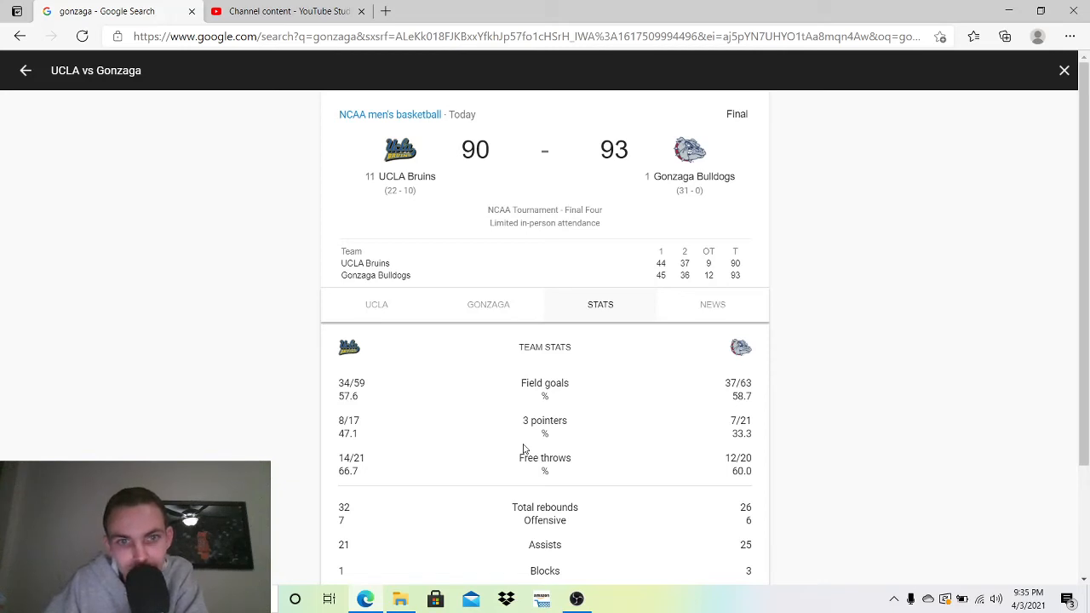
pyautogui.moveTo(545, 506)
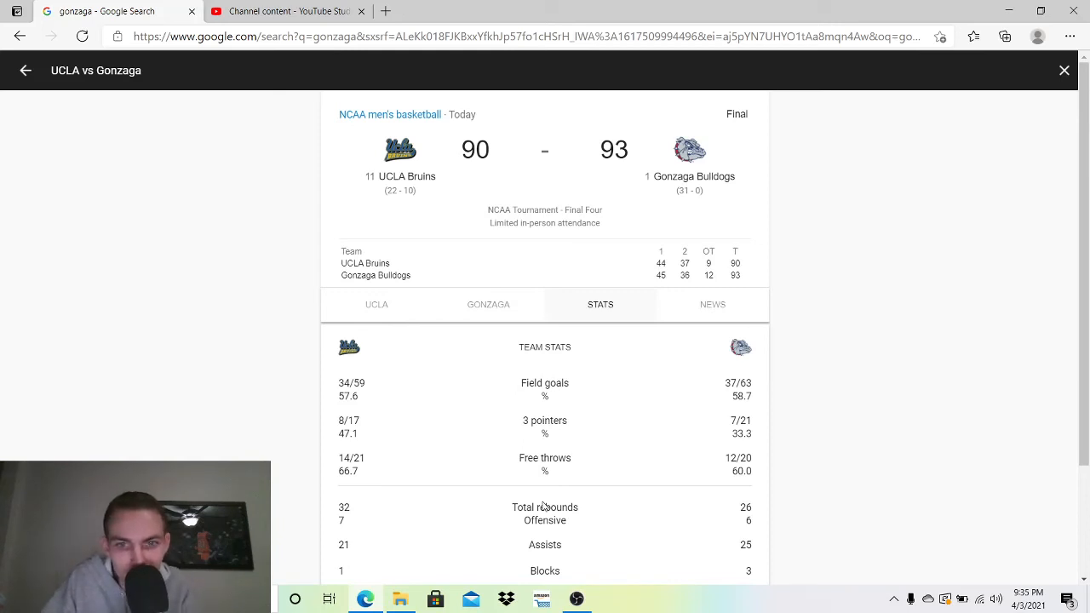
pyautogui.moveTo(737, 513)
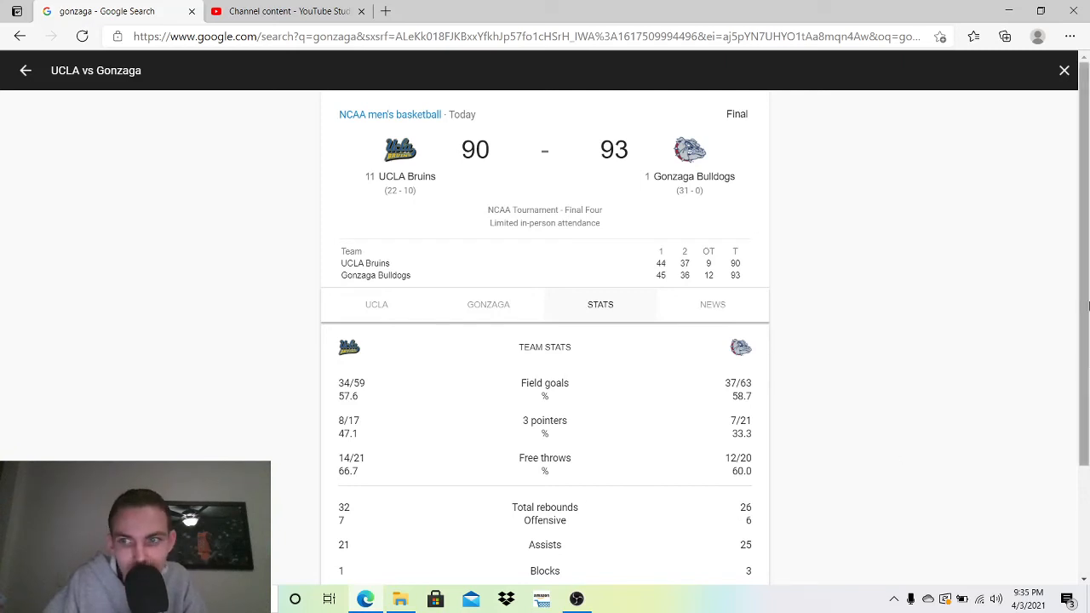
pyautogui.scroll(-3)
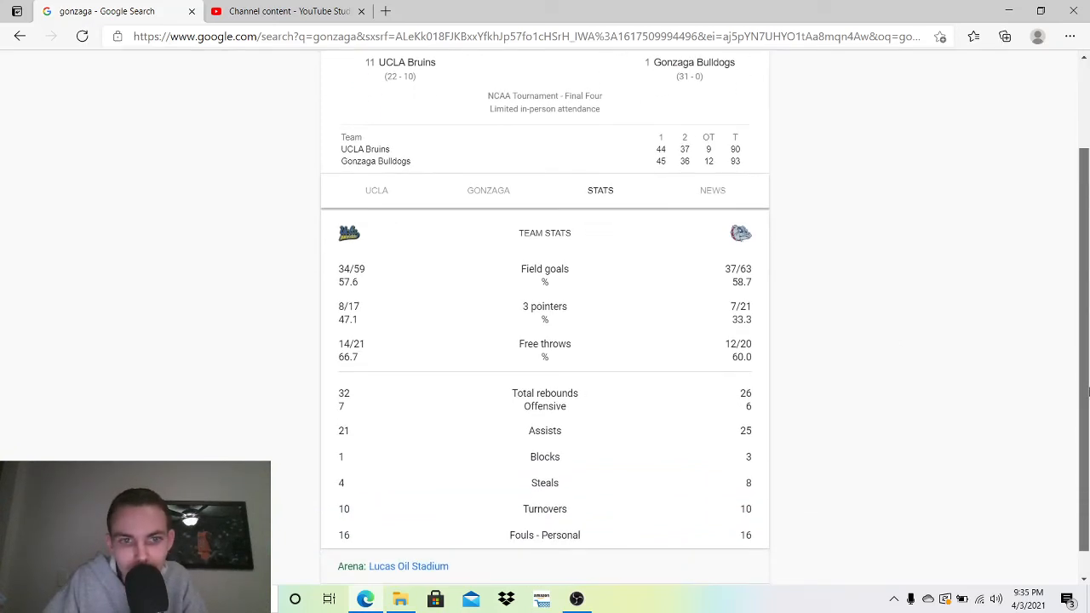
pyautogui.scroll(-3)
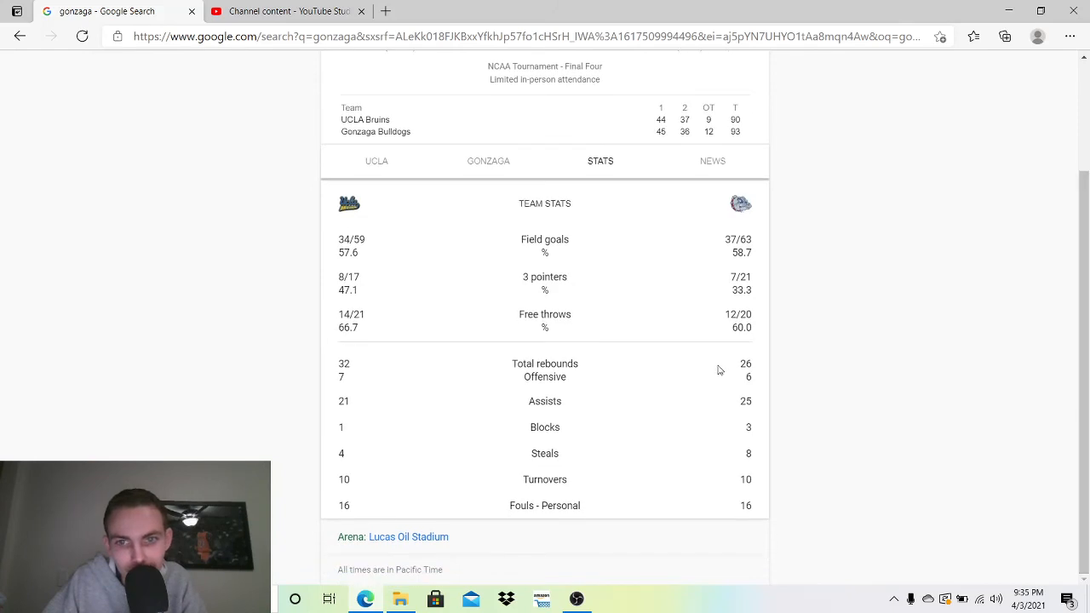
pyautogui.moveTo(669, 374)
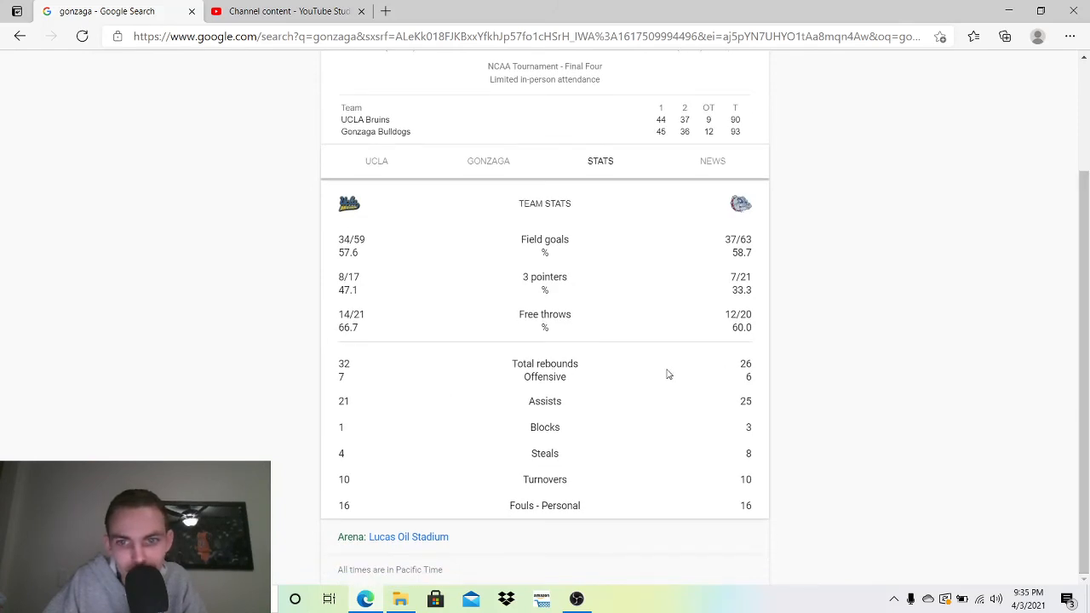
pyautogui.moveTo(417, 393)
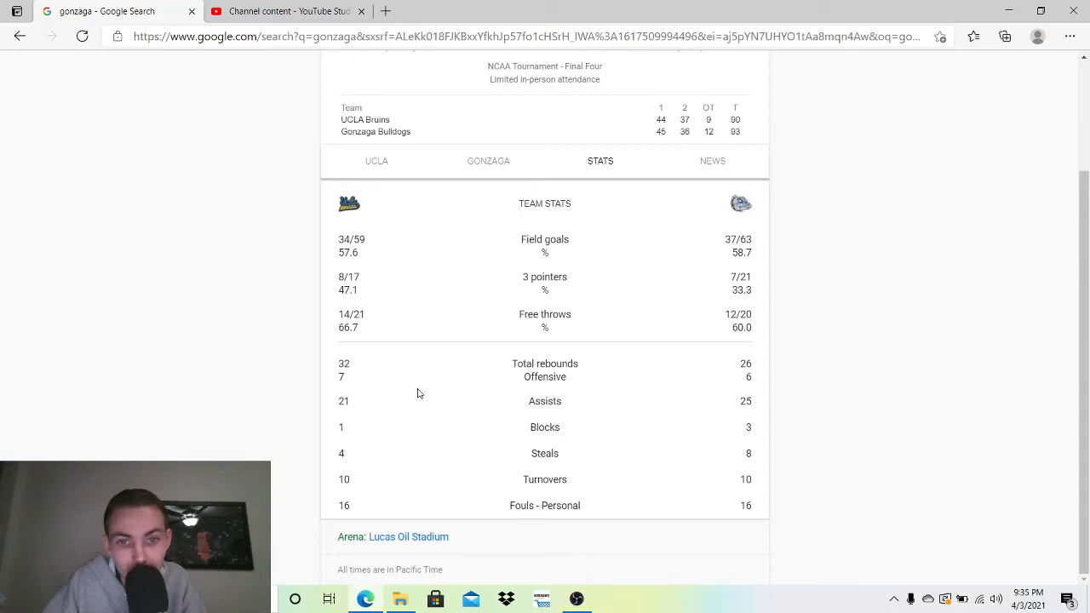
pyautogui.moveTo(645, 401)
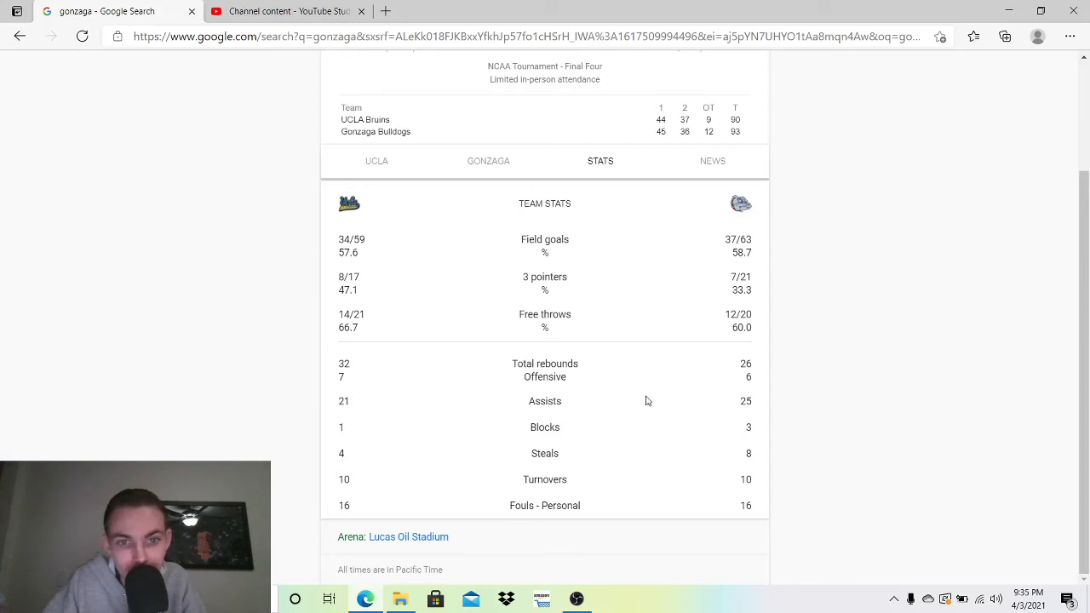
pyautogui.moveTo(414, 456)
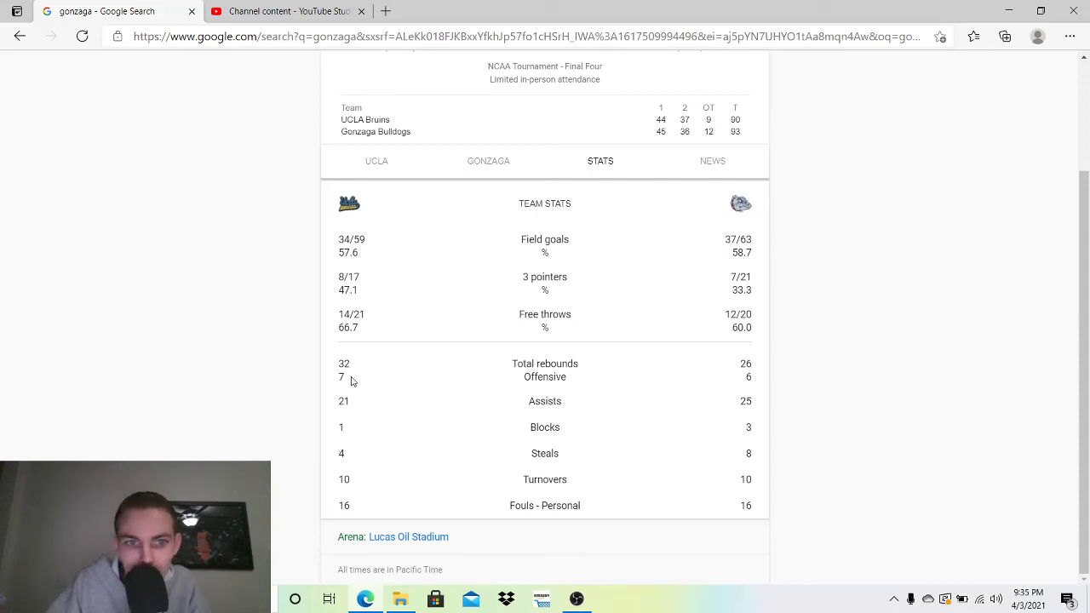
pyautogui.moveTo(416, 473)
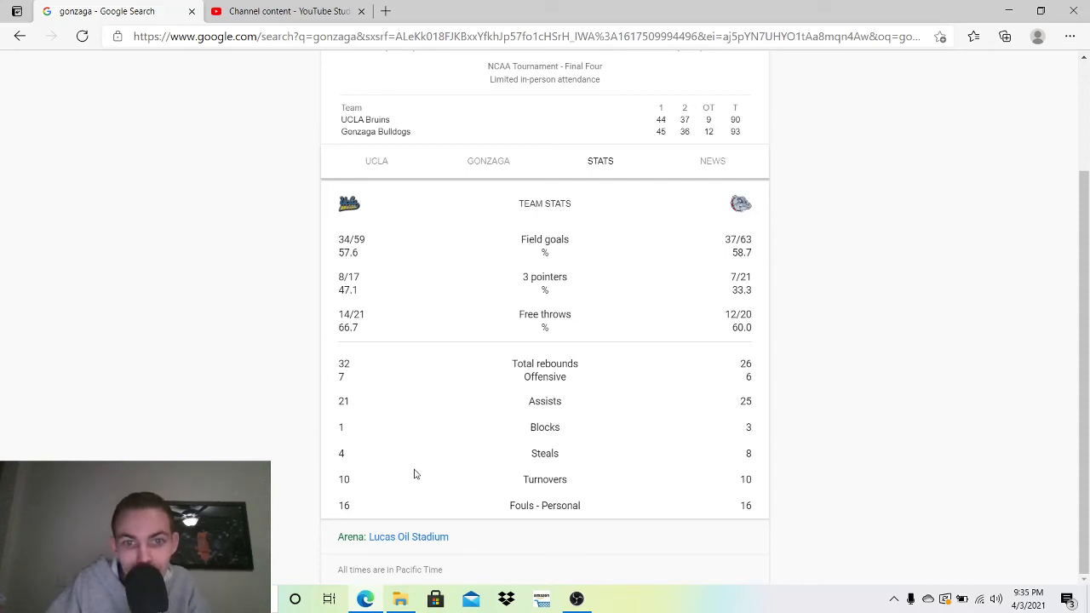
pyautogui.moveTo(417, 424)
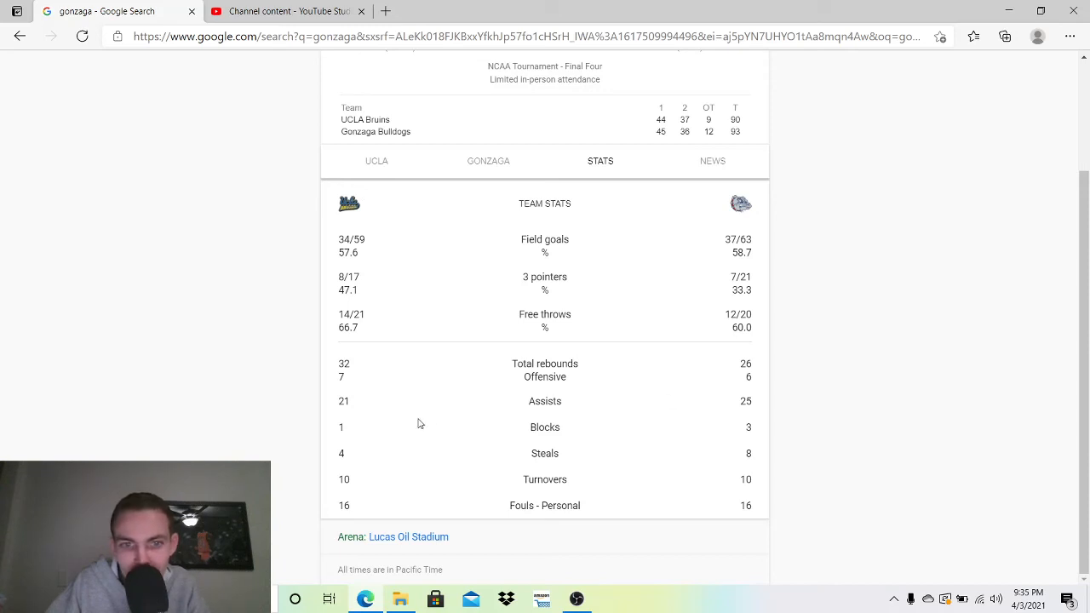
pyautogui.moveTo(545, 476)
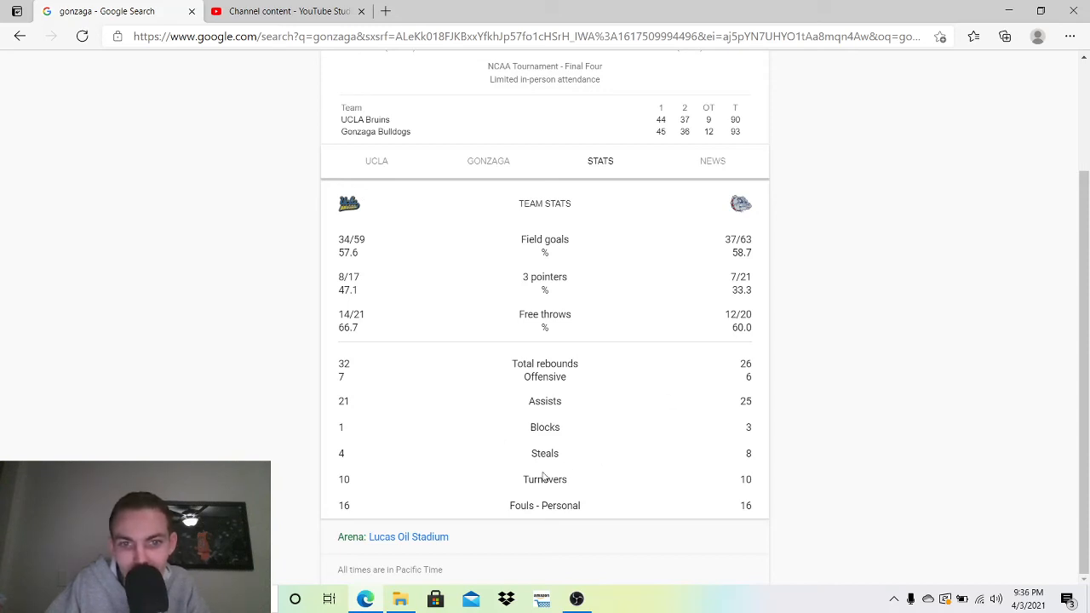
pyautogui.moveTo(760, 449)
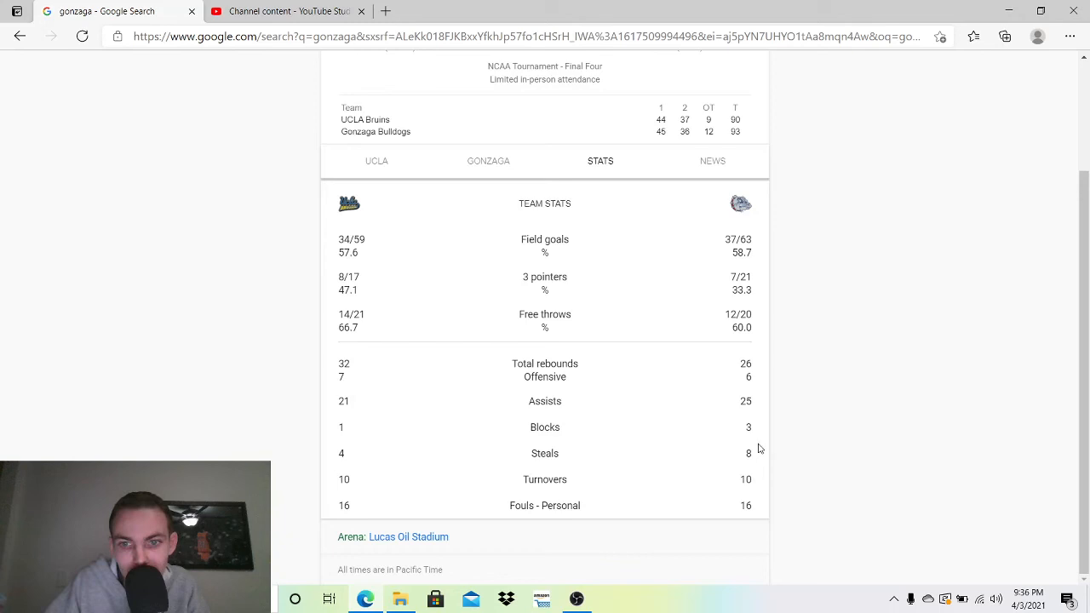
pyautogui.moveTo(561, 494)
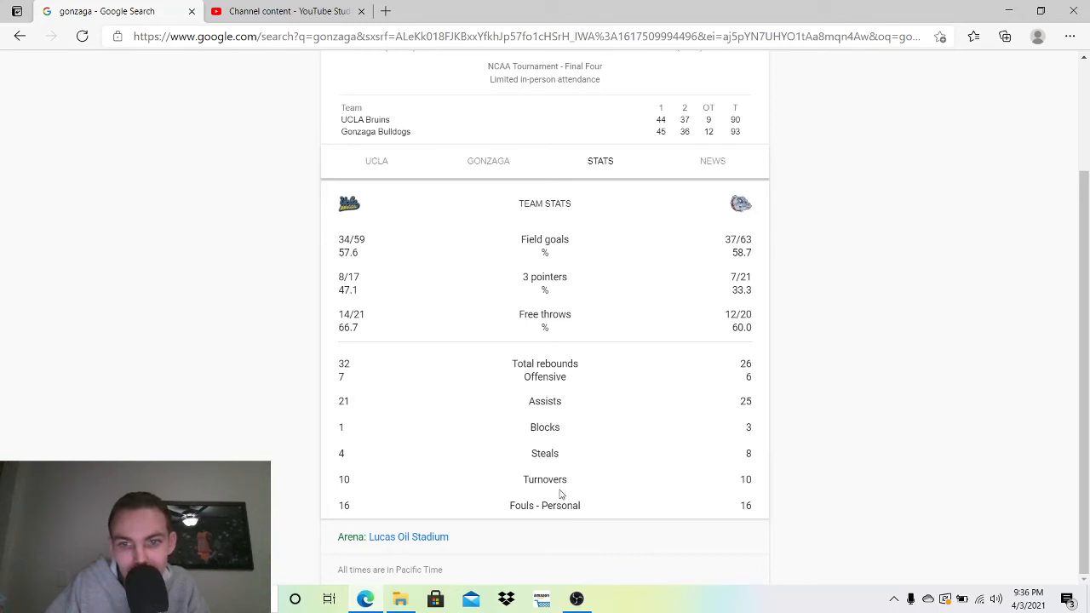
pyautogui.moveTo(754, 414)
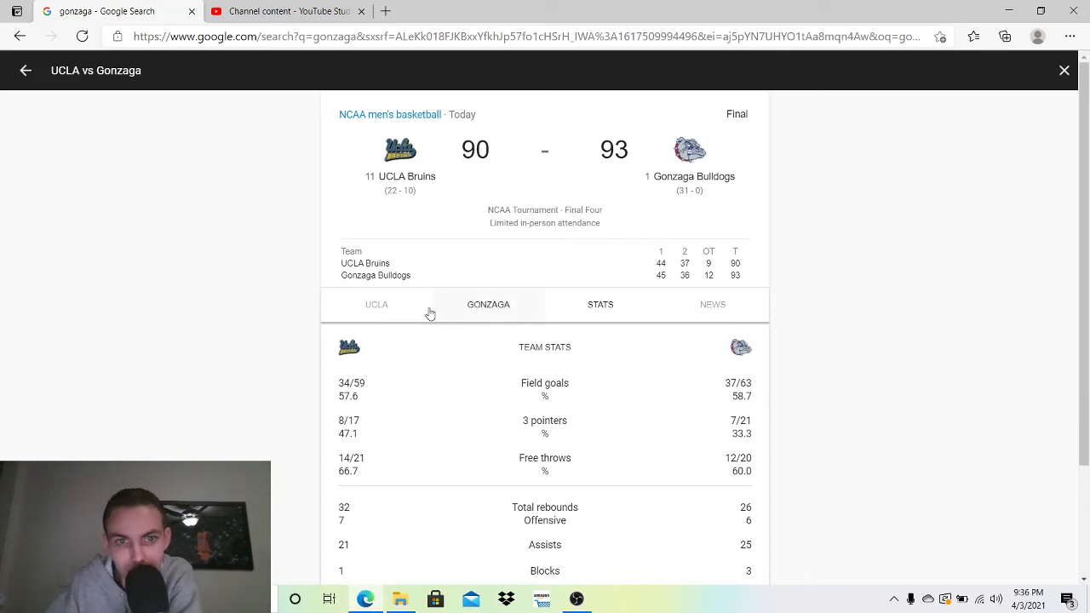
pyautogui.click(376, 304)
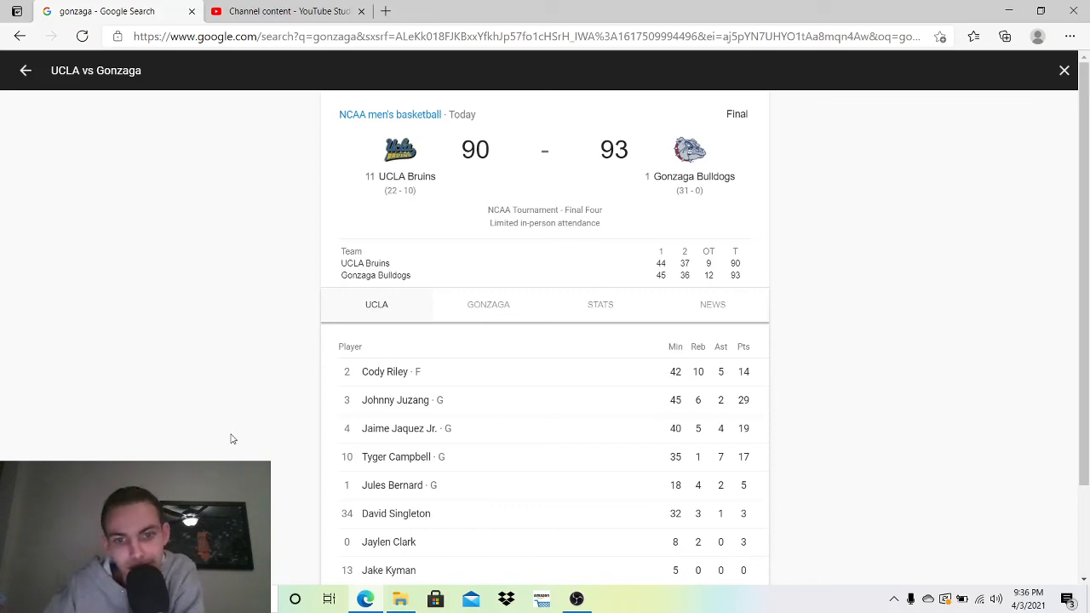
pyautogui.moveTo(451, 531)
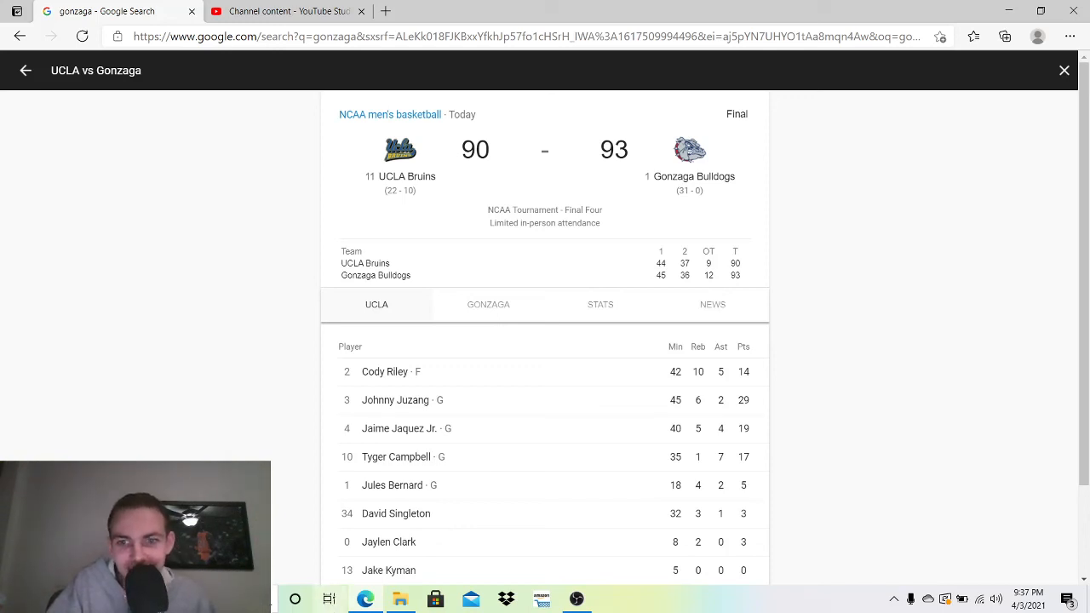
pyautogui.moveTo(577, 599)
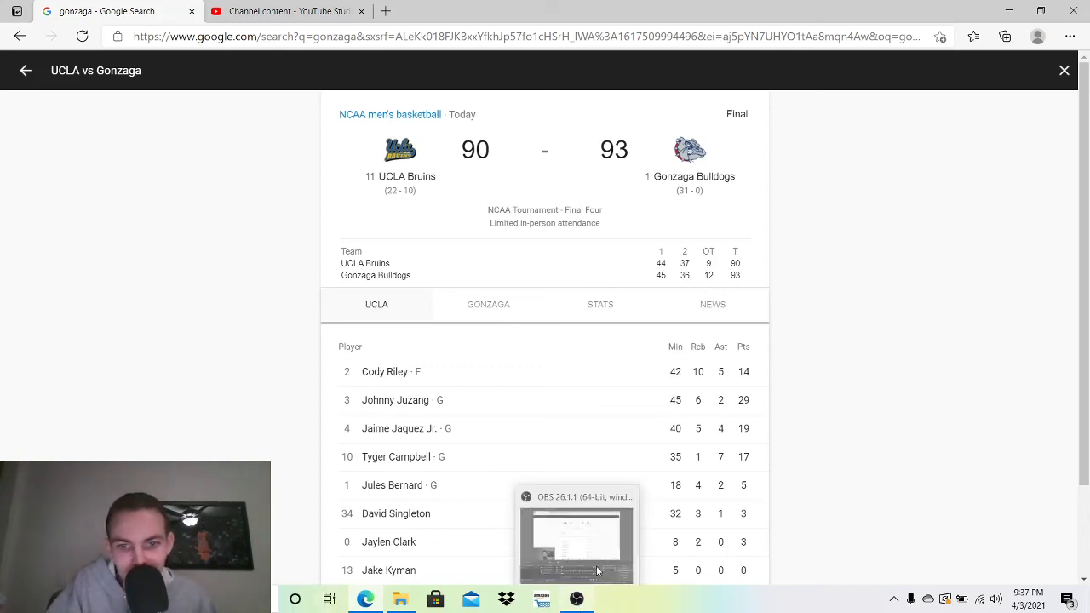